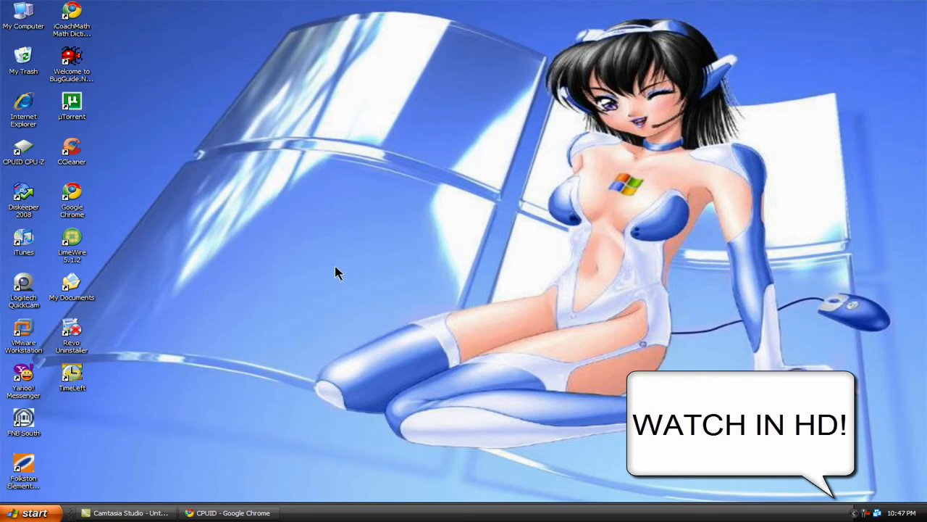
{"action": "mouse_move", "coordinate": [250, 225]}
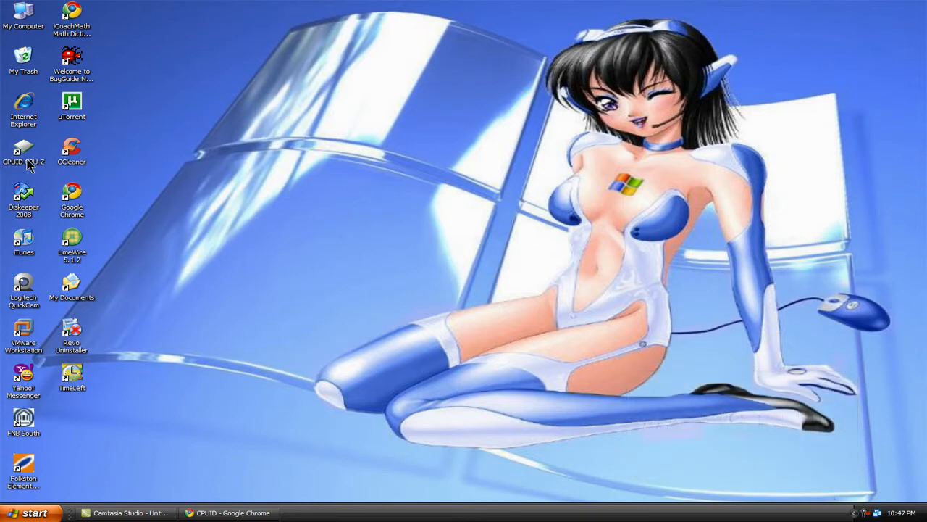
{"action": "mouse_move", "coordinate": [25, 157]}
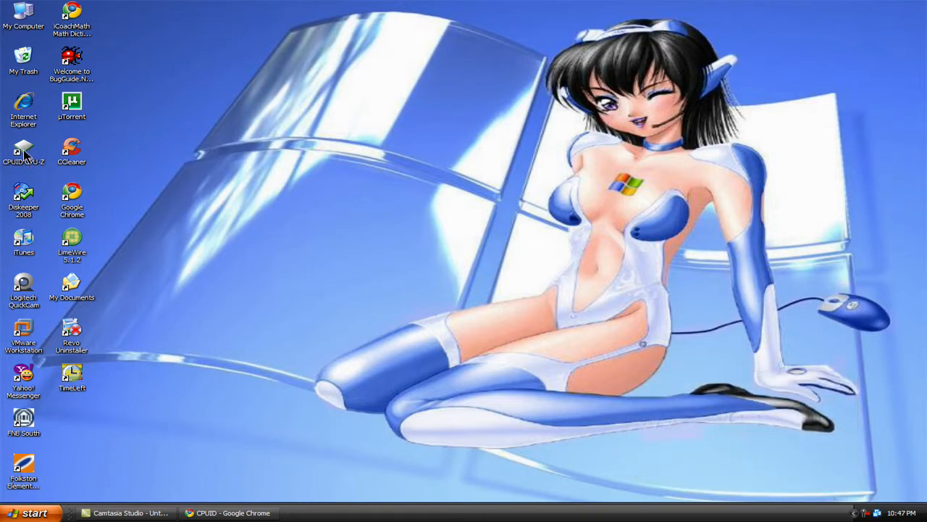
- Launch CPU-Z from the desktop and view the Mainboard, then the 4096 MB DDR2 Memory tab
{"action": "double_click", "coordinate": [24, 153]}
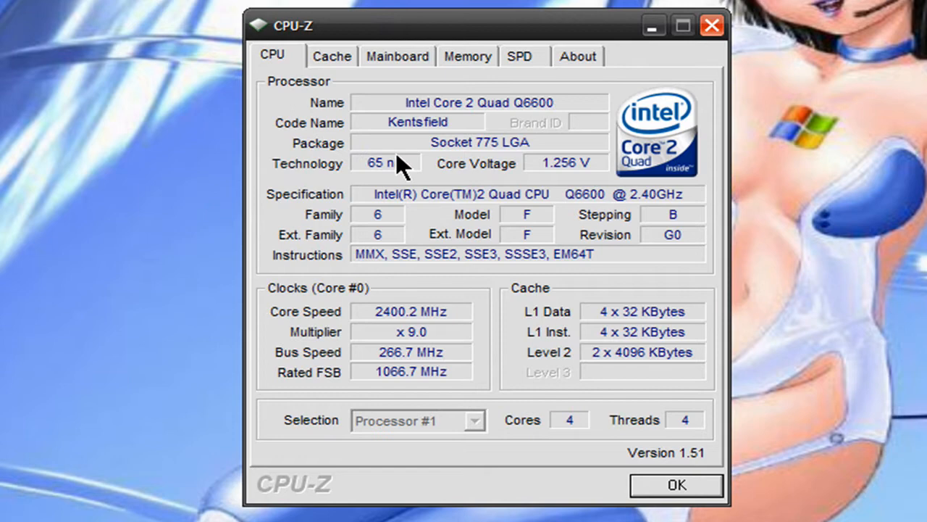
{"action": "mouse_move", "coordinate": [208, 102]}
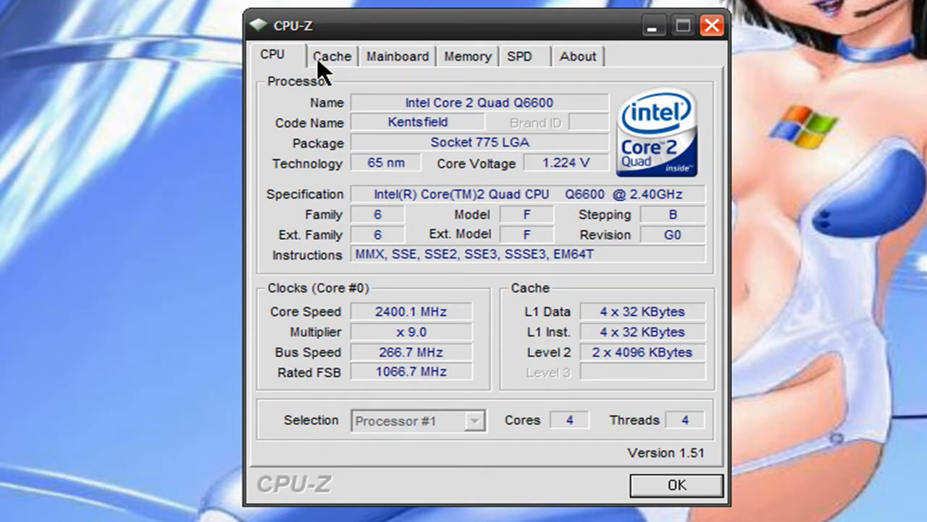
{"action": "left_click", "coordinate": [397, 55]}
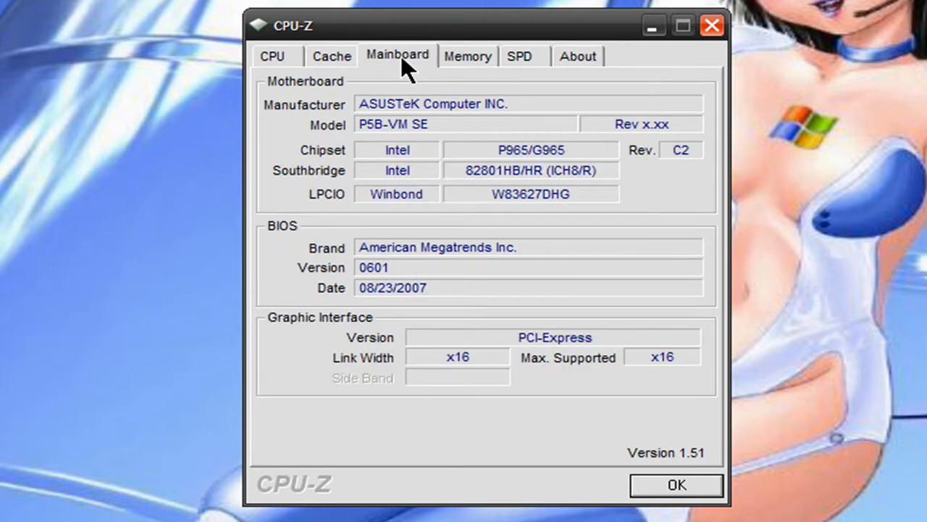
{"action": "left_click", "coordinate": [467, 56]}
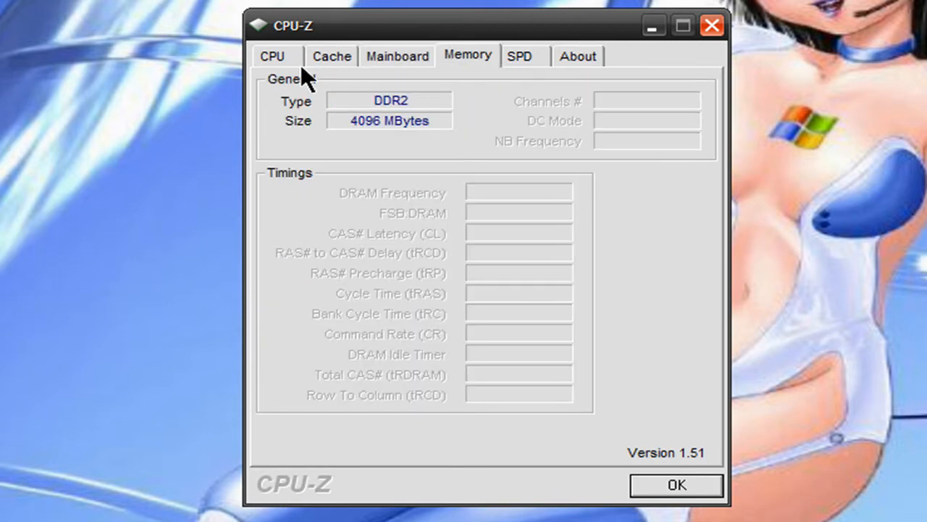
- Show the Core 2 Quad Q6600 CPU and Cache tabs, ending on the ASUSTeK P5B-VM SE mainboard
{"action": "left_click", "coordinate": [272, 55]}
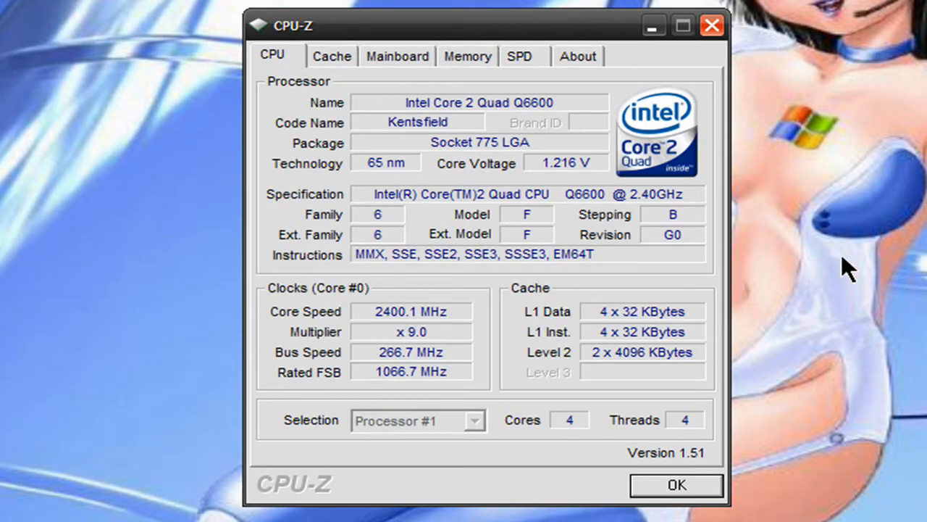
{"action": "mouse_move", "coordinate": [879, 190]}
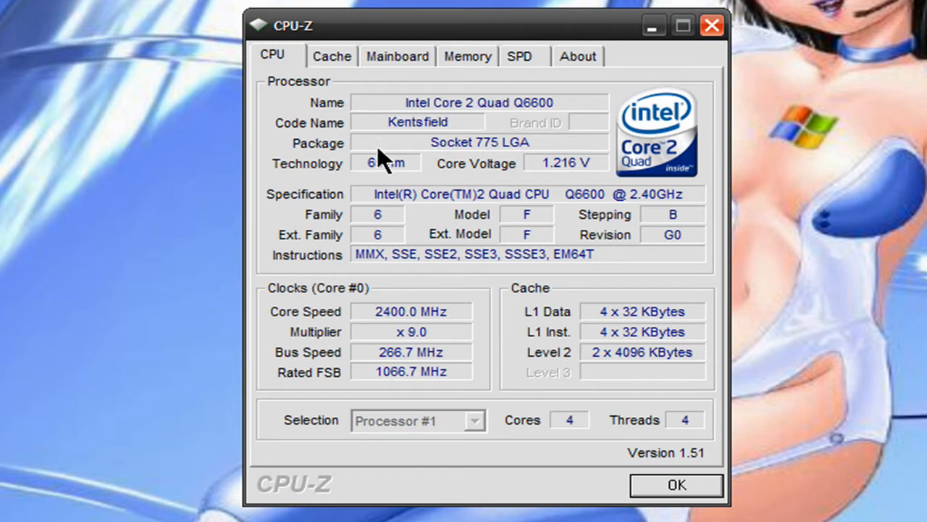
{"action": "mouse_move", "coordinate": [539, 108]}
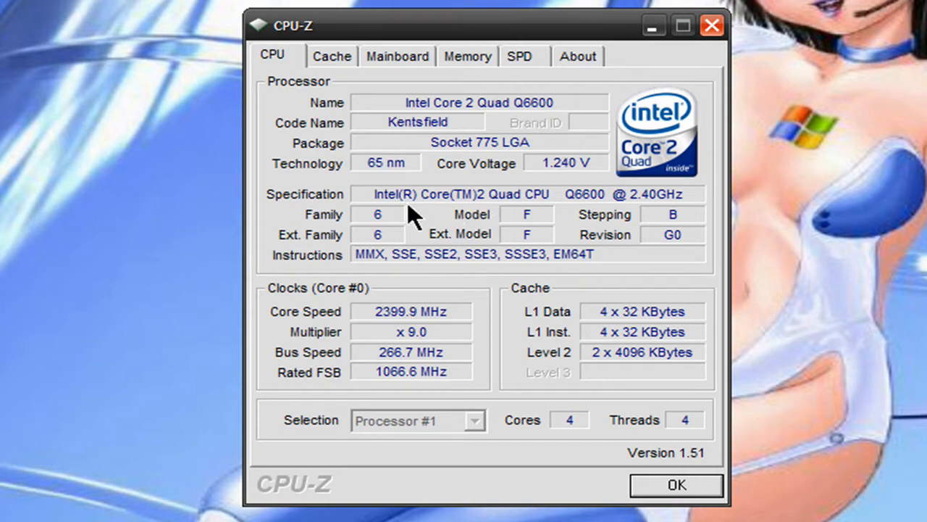
{"action": "mouse_move", "coordinate": [514, 192]}
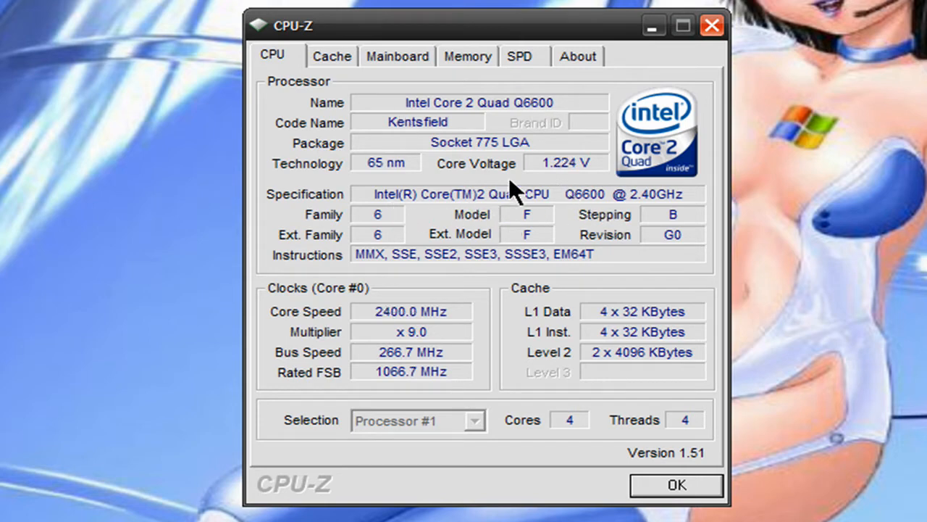
{"action": "mouse_move", "coordinate": [446, 129]}
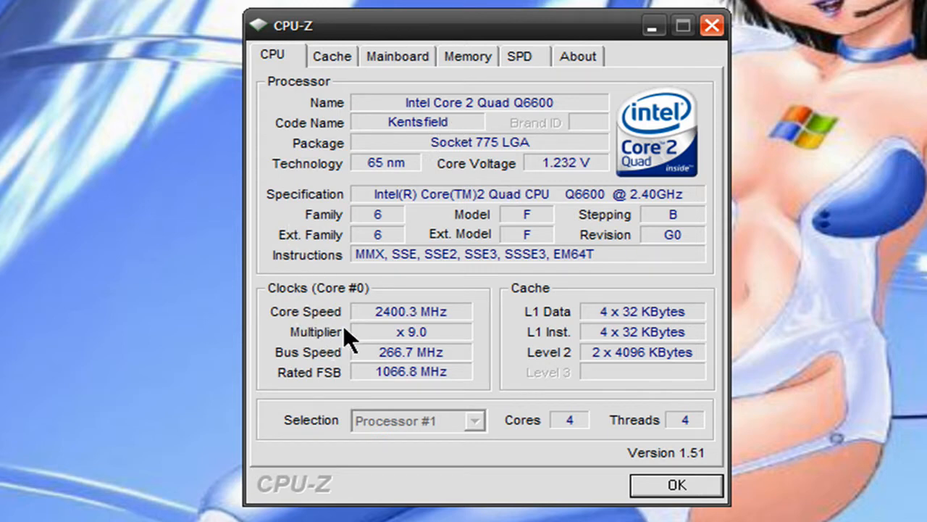
{"action": "mouse_move", "coordinate": [346, 81]}
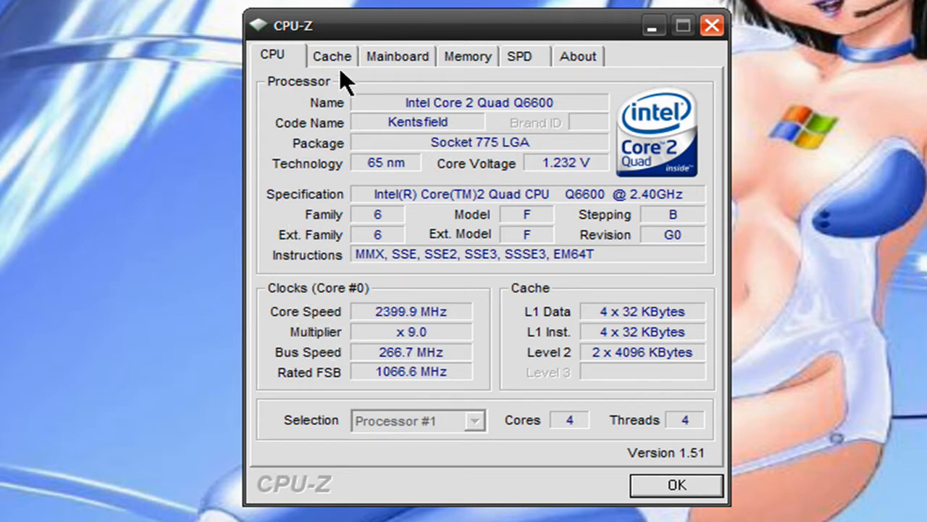
{"action": "left_click", "coordinate": [331, 55]}
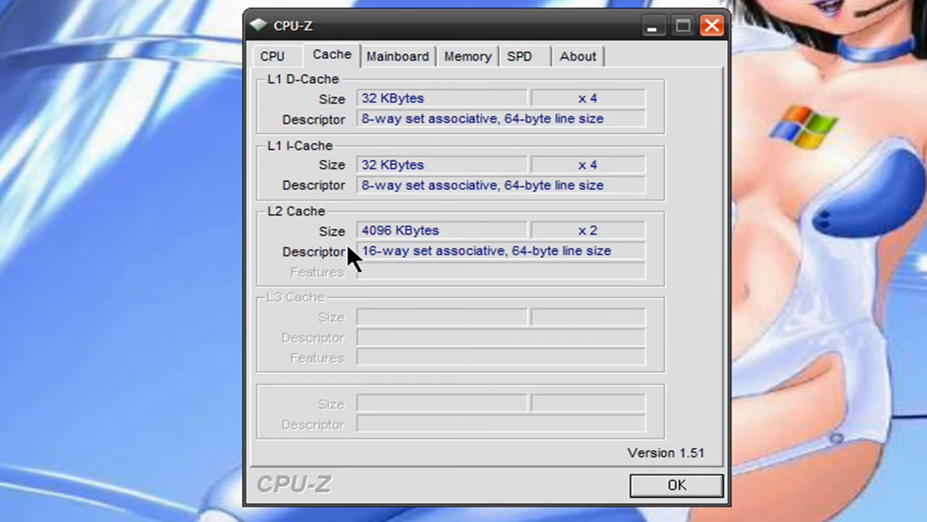
{"action": "left_click", "coordinate": [397, 56]}
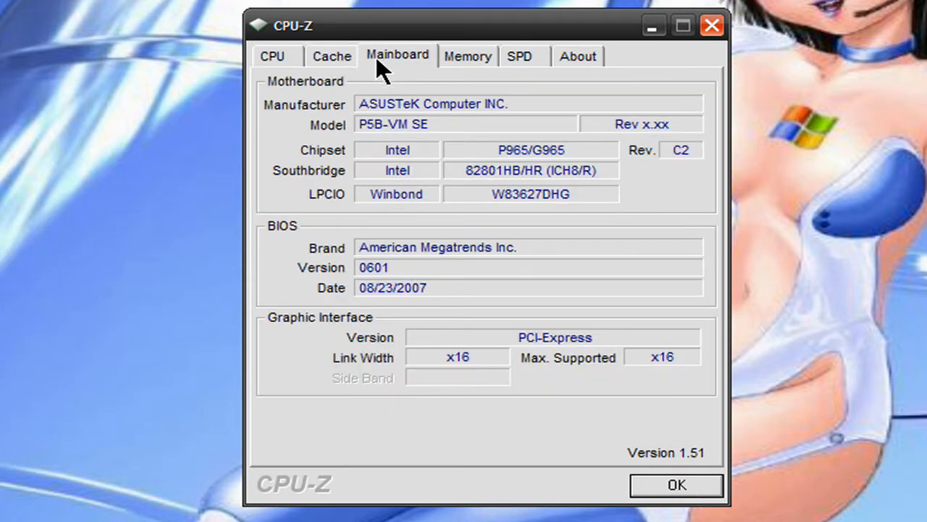
{"action": "mouse_move", "coordinate": [659, 221]}
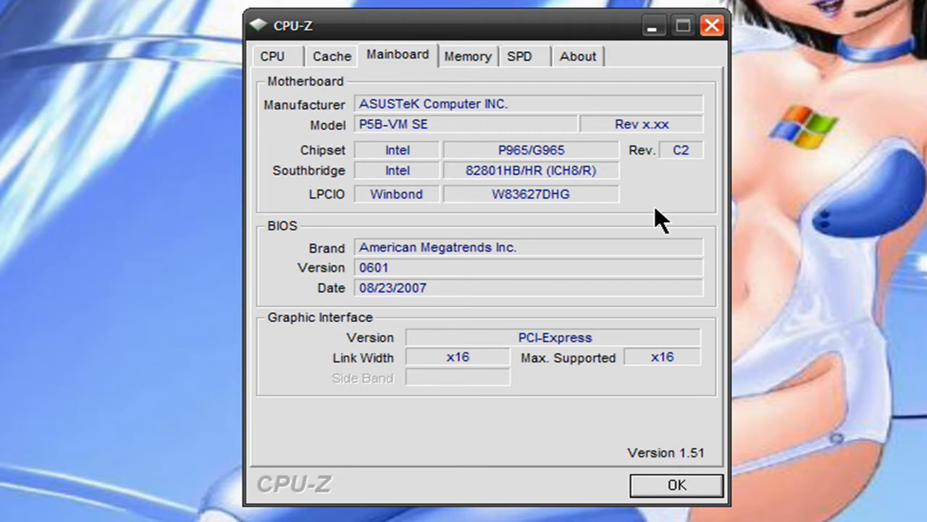
{"action": "mouse_move", "coordinate": [371, 134]}
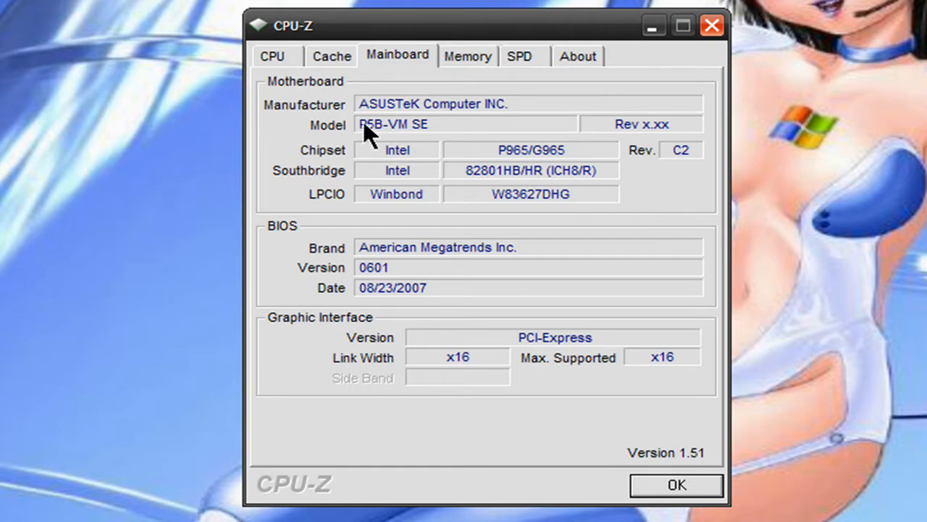
{"action": "mouse_move", "coordinate": [377, 137]}
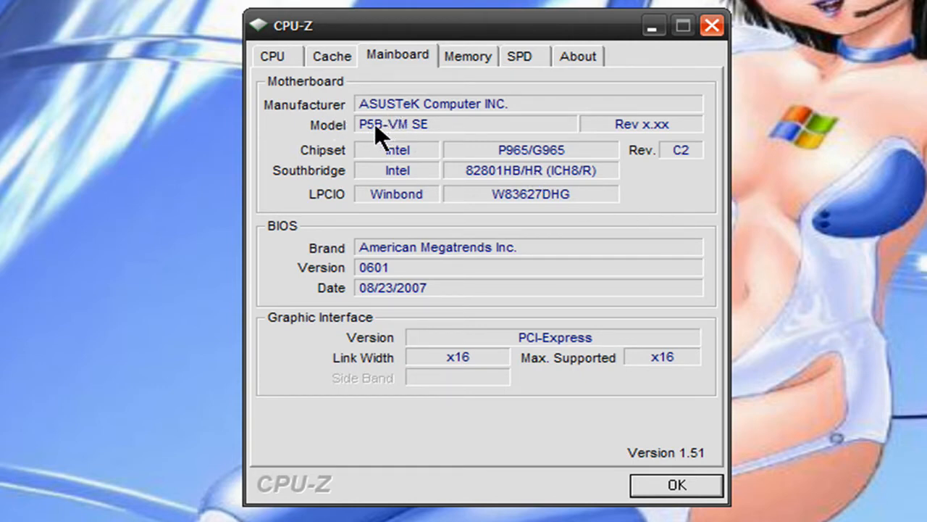
{"action": "mouse_move", "coordinate": [301, 194]}
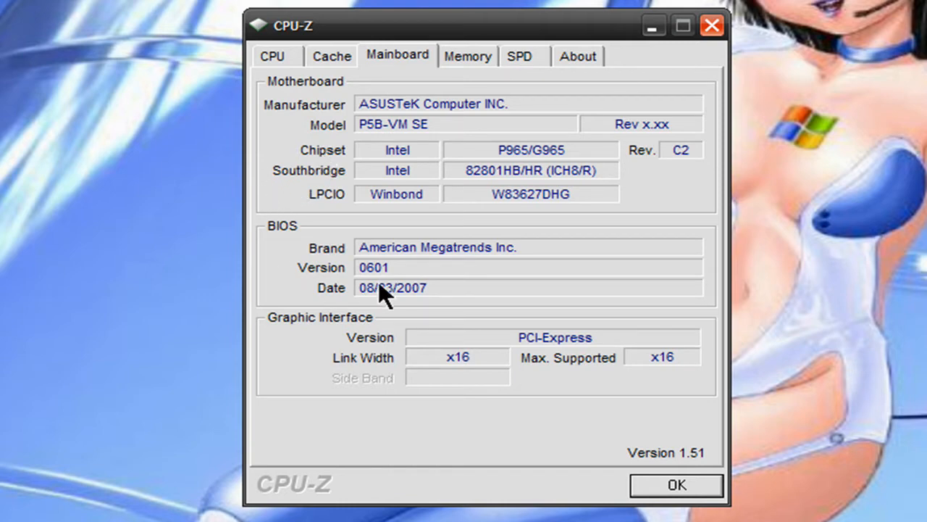
{"action": "mouse_move", "coordinate": [541, 145]}
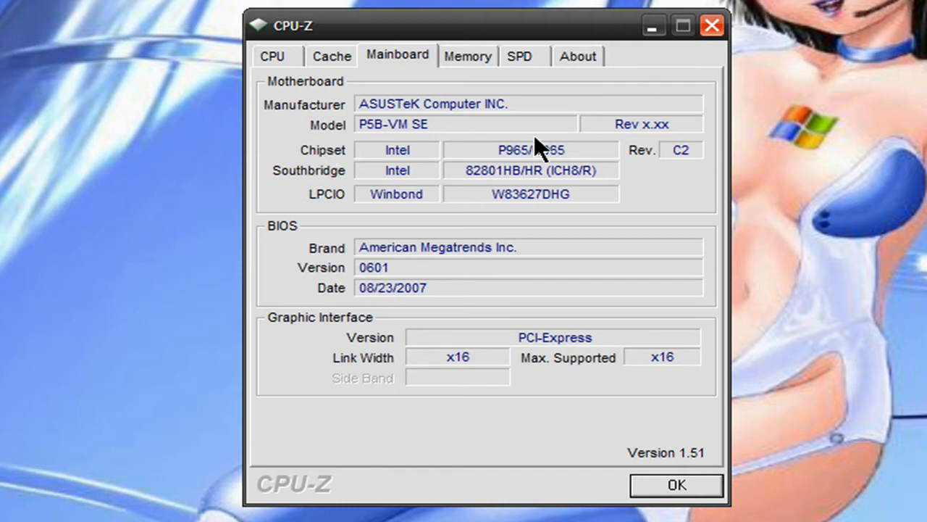
- Go from Memory to the SPD tab and select slot 3's 1024 MB Super Talent module
{"action": "left_click", "coordinate": [468, 56]}
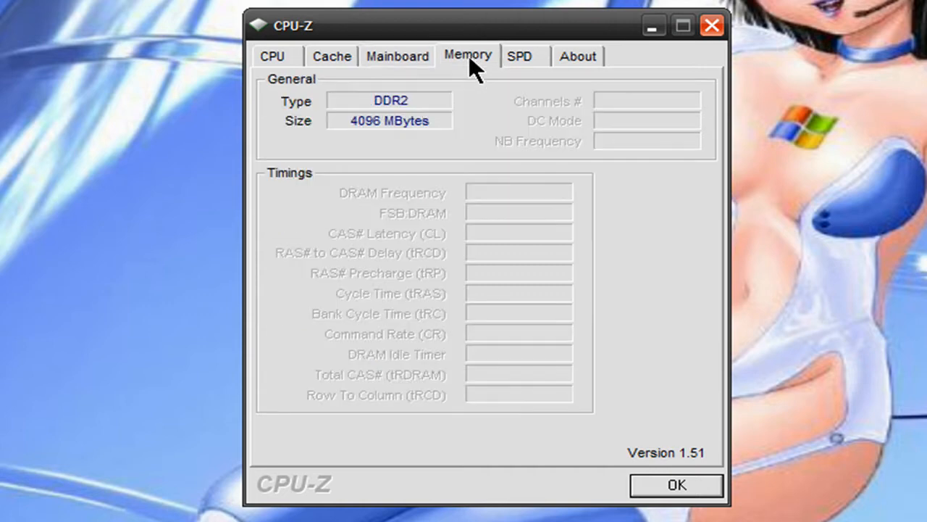
{"action": "mouse_move", "coordinate": [283, 118]}
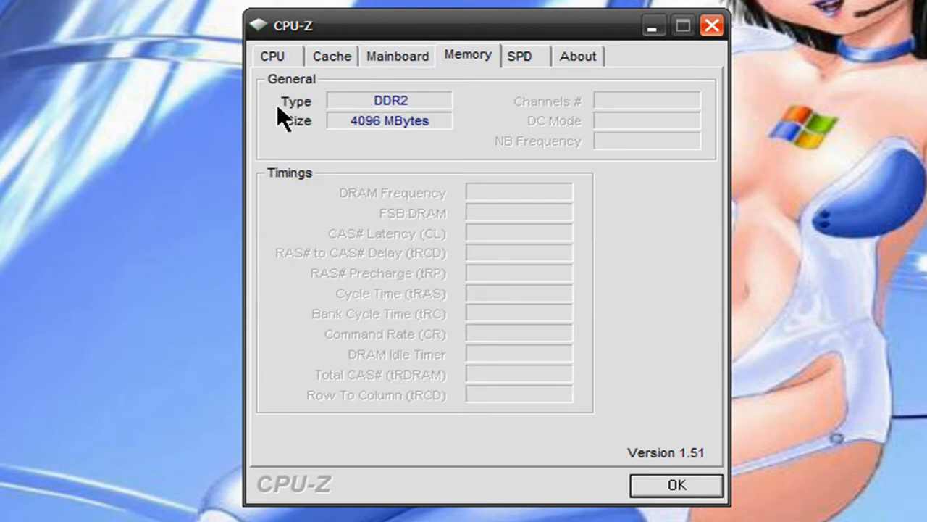
{"action": "mouse_move", "coordinate": [519, 66]}
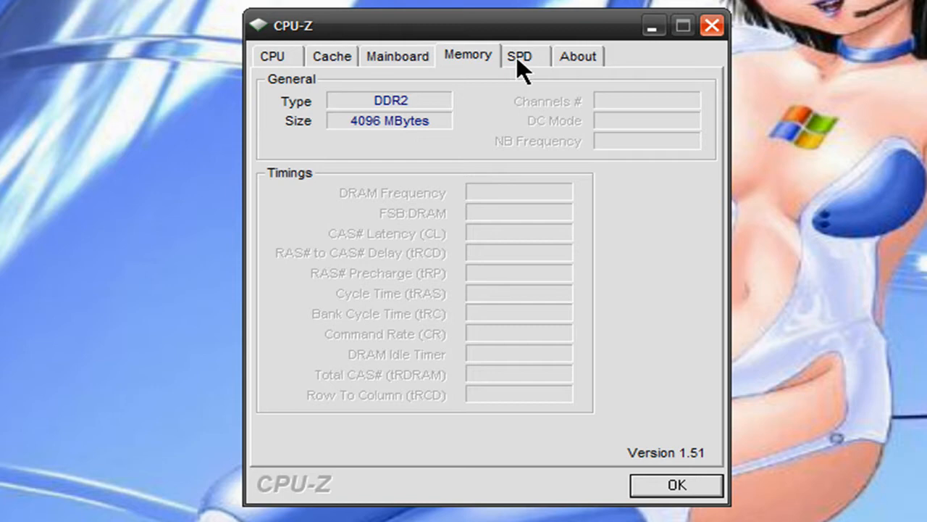
{"action": "left_click", "coordinate": [519, 55]}
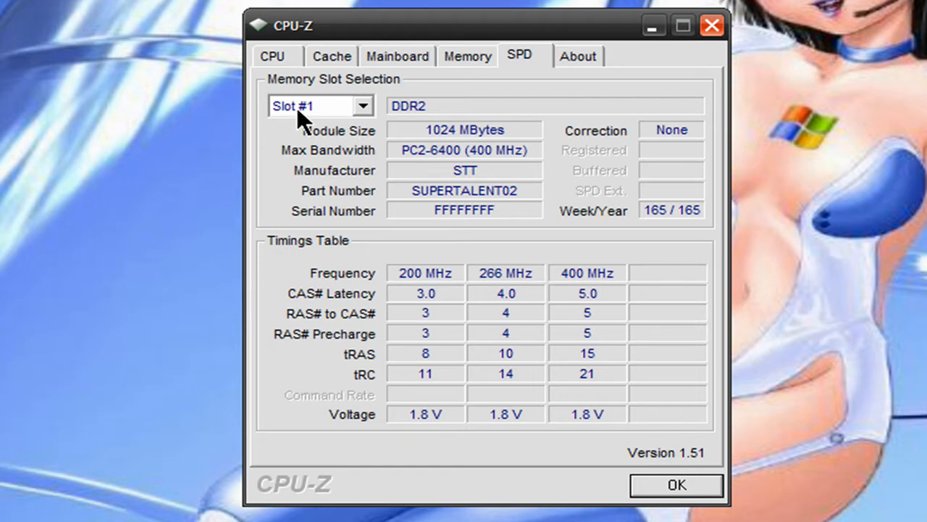
{"action": "mouse_move", "coordinate": [471, 137]}
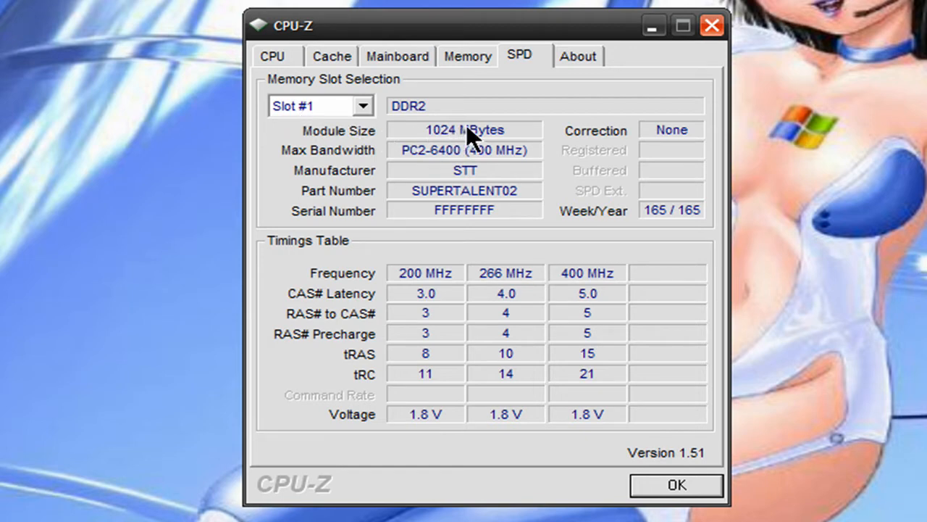
{"action": "mouse_move", "coordinate": [453, 141]}
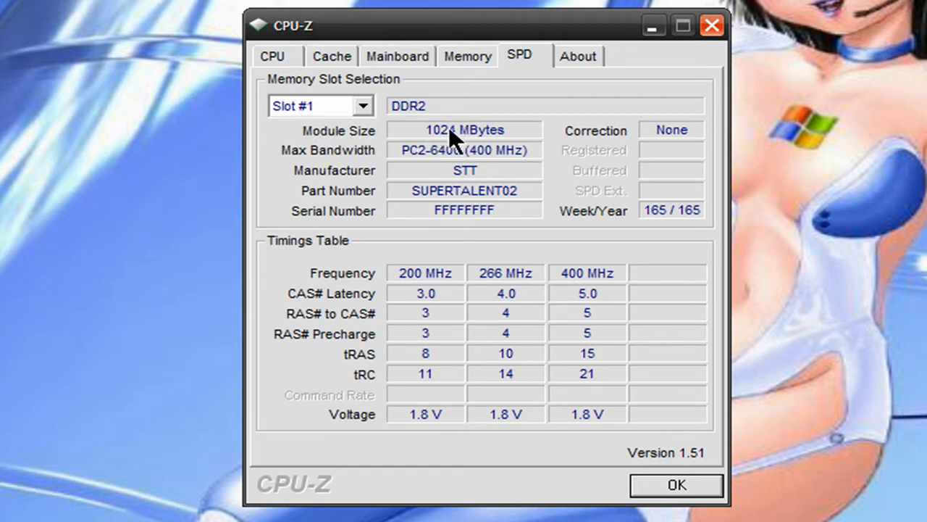
{"action": "mouse_move", "coordinate": [496, 149]}
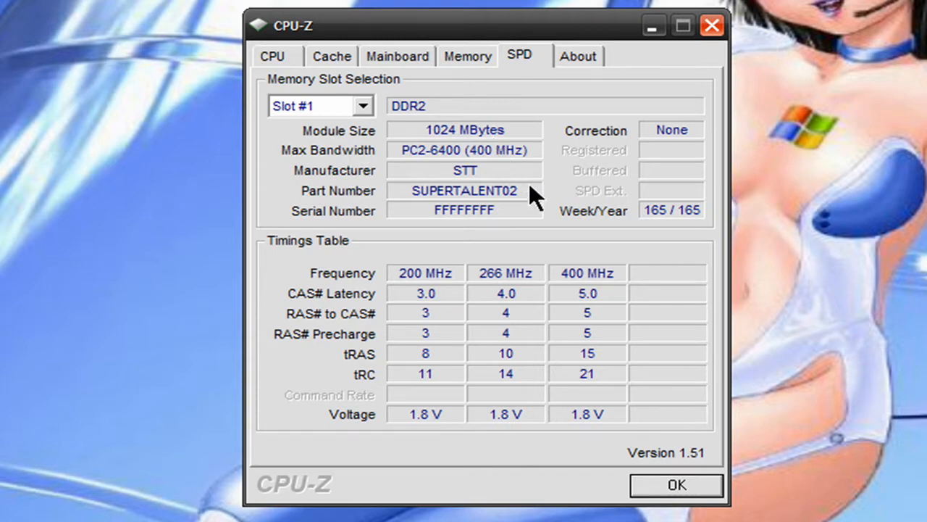
{"action": "mouse_move", "coordinate": [326, 243]}
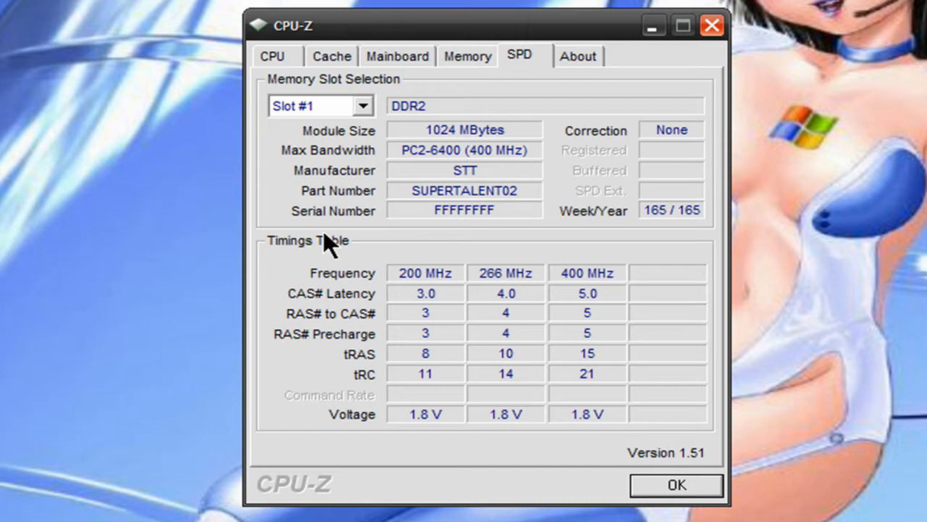
{"action": "mouse_move", "coordinate": [409, 129]}
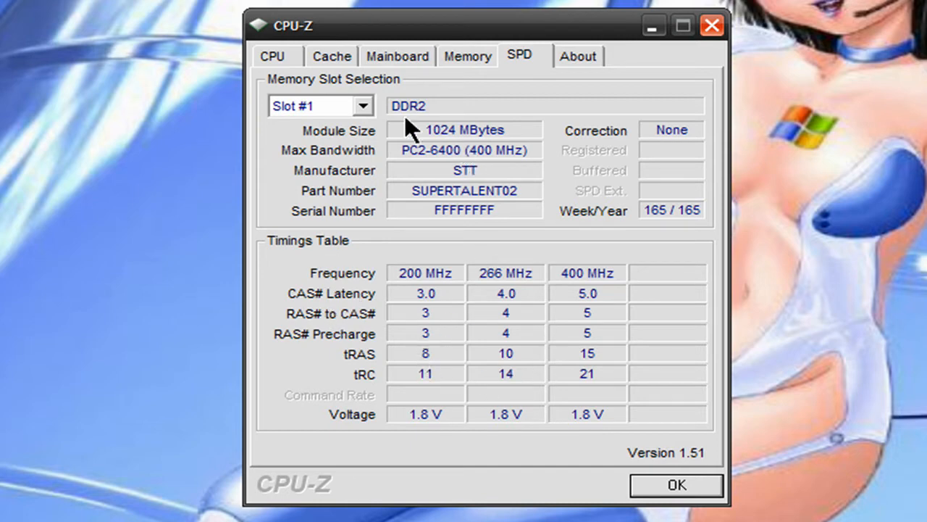
{"action": "mouse_move", "coordinate": [376, 116]}
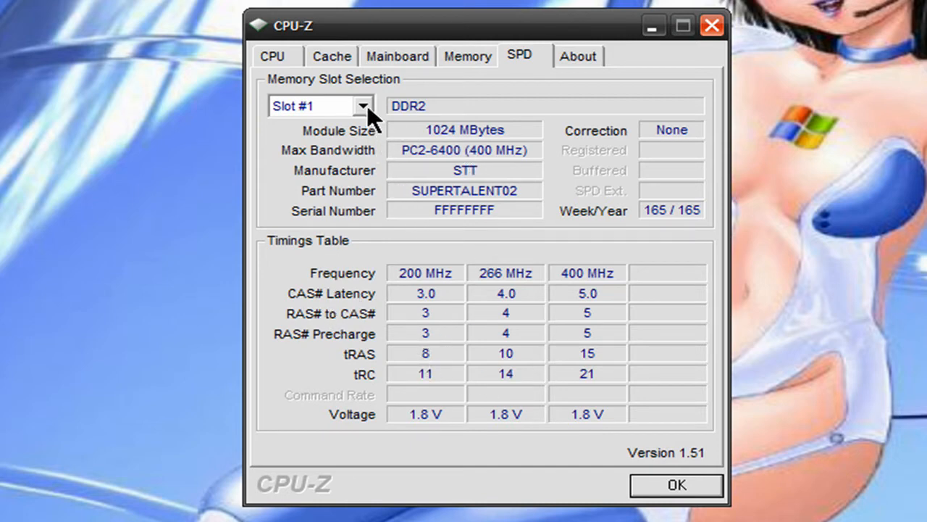
{"action": "left_click", "coordinate": [365, 105]}
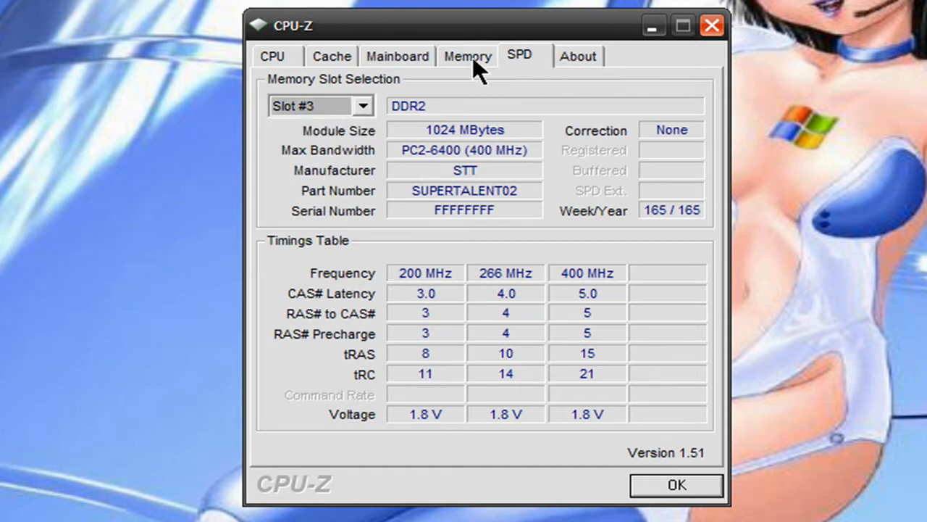
- Cycle through the Core 2 Quad CPU and ASUSTeK mainboard tabs to the 4096 MB DDR2 summary
{"action": "left_click", "coordinate": [272, 55]}
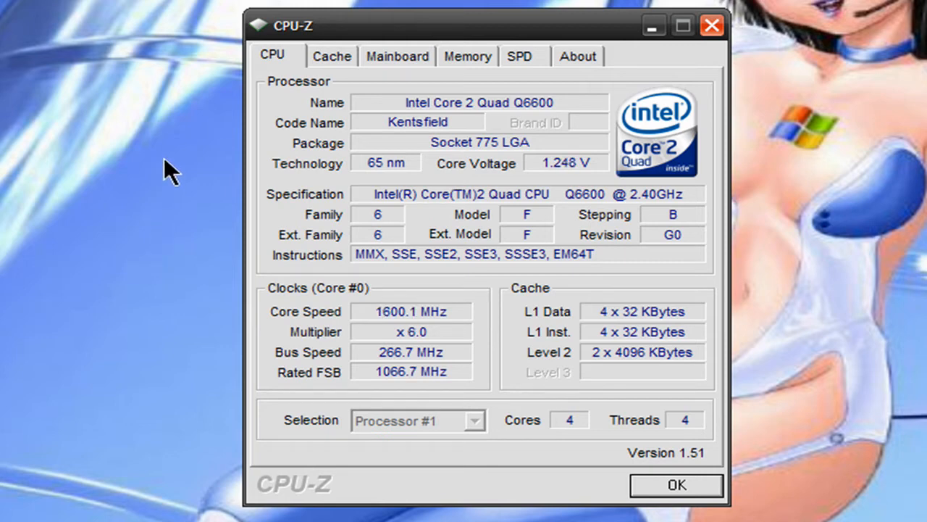
{"action": "mouse_move", "coordinate": [203, 138]}
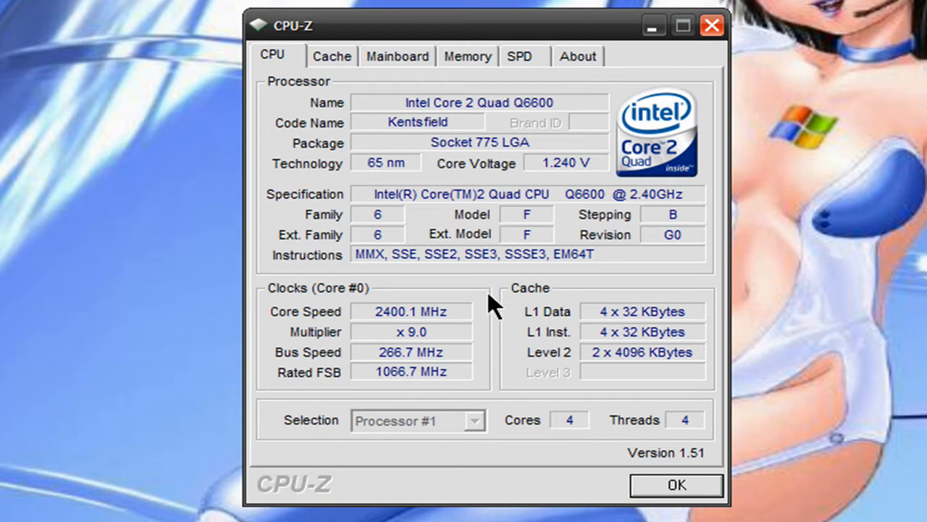
{"action": "left_click", "coordinate": [397, 56]}
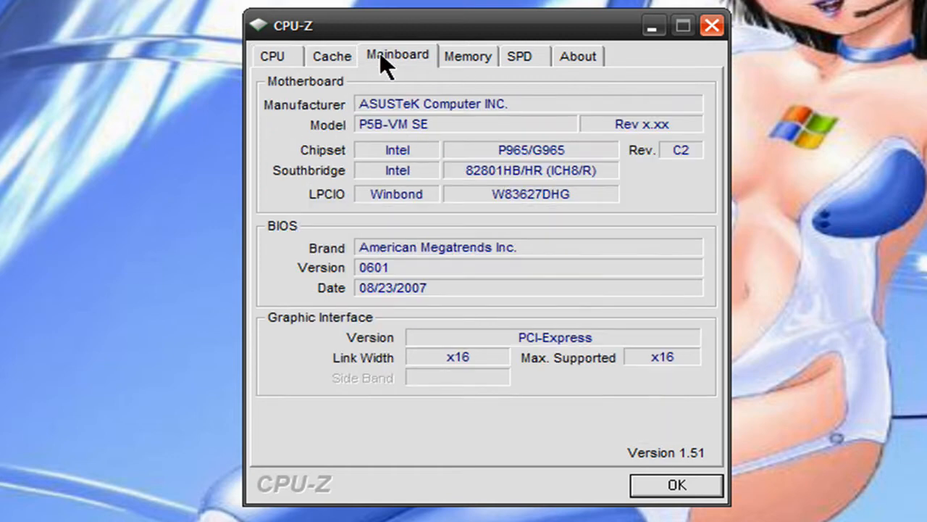
{"action": "mouse_move", "coordinate": [453, 203]}
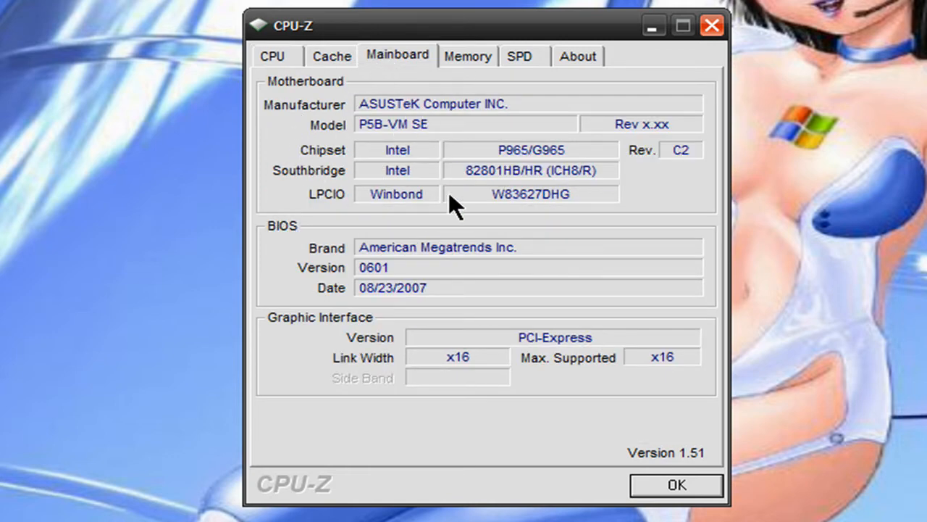
{"action": "mouse_move", "coordinate": [435, 109]}
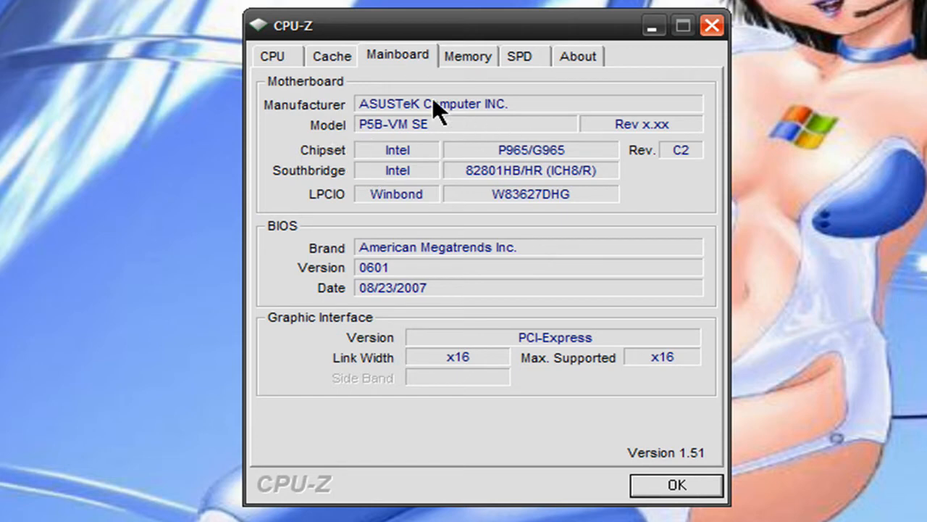
{"action": "mouse_move", "coordinate": [370, 290]}
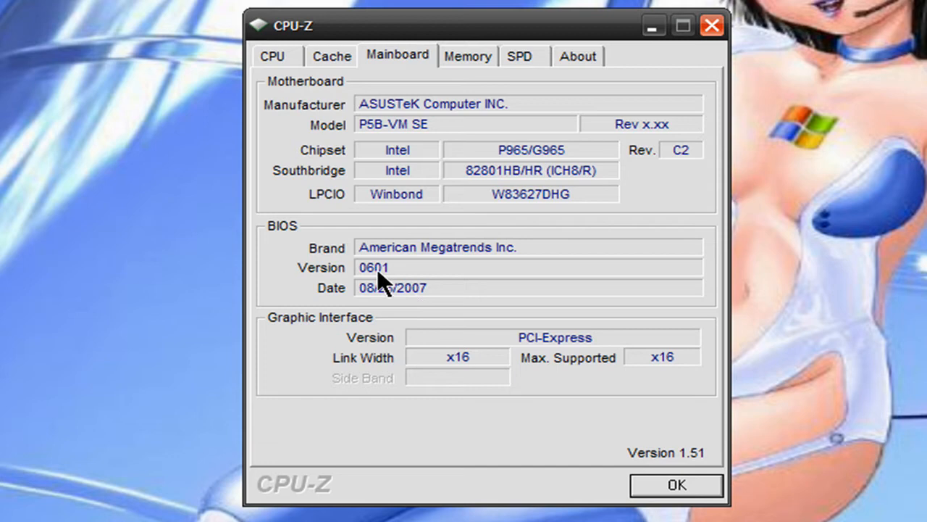
{"action": "mouse_move", "coordinate": [351, 225]}
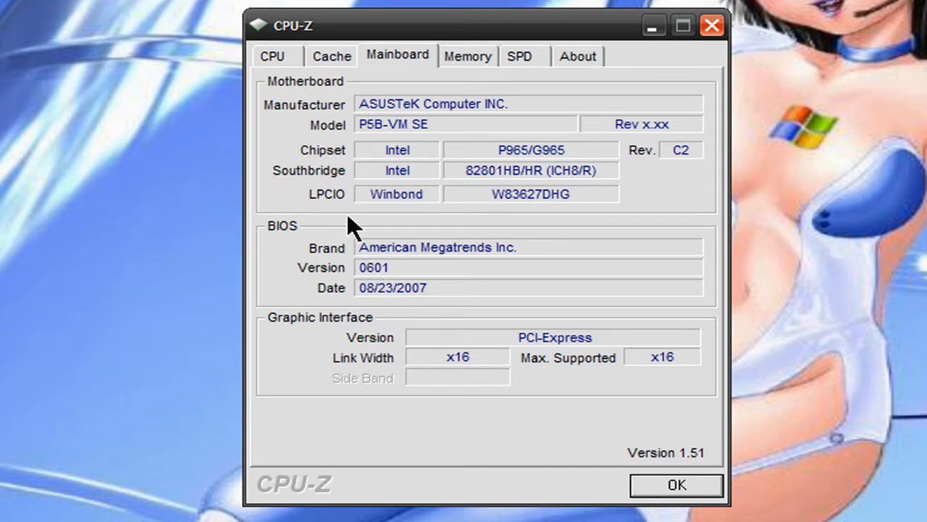
{"action": "left_click", "coordinate": [468, 56]}
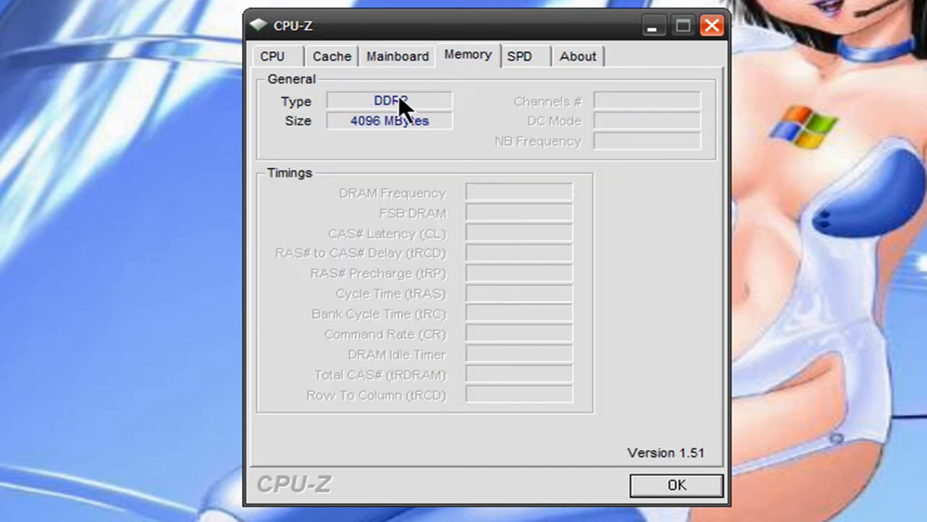
{"action": "mouse_move", "coordinate": [424, 153]}
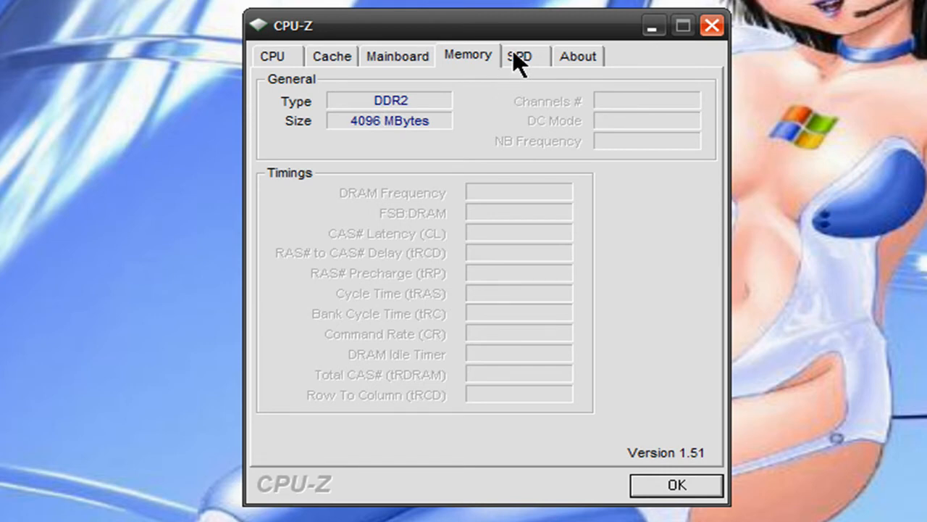
- Revisit slot 3's SPD timings and the memory summary, then return to the Q6600 CPU tab
{"action": "left_click", "coordinate": [518, 56]}
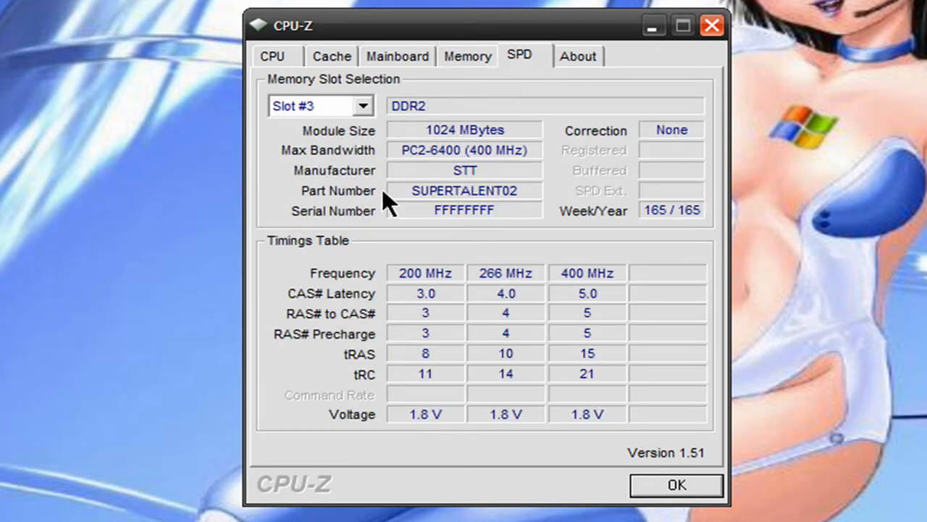
{"action": "mouse_move", "coordinate": [380, 134]}
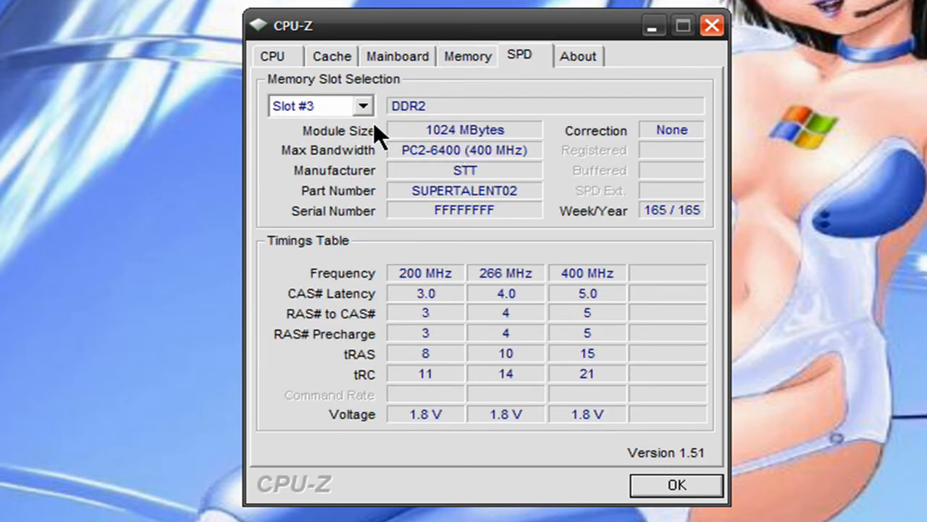
{"action": "mouse_move", "coordinate": [474, 101]}
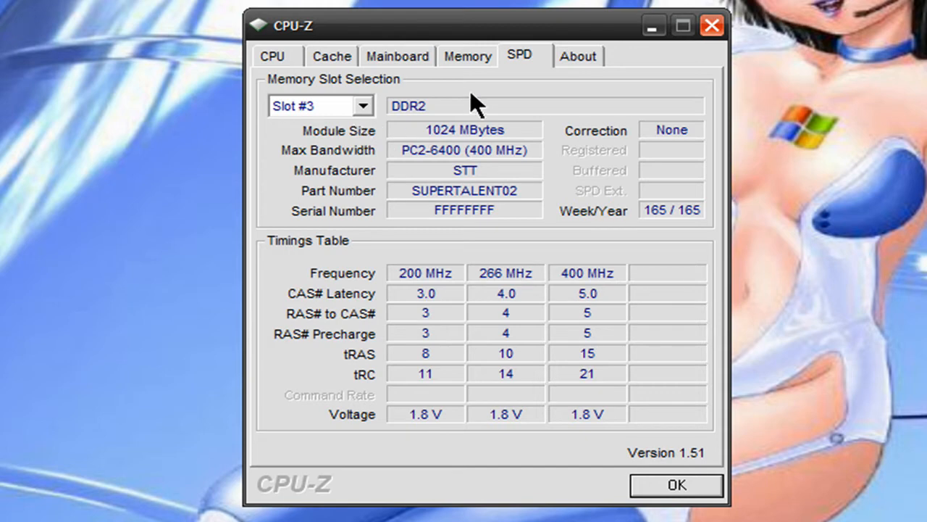
{"action": "mouse_move", "coordinate": [500, 243]}
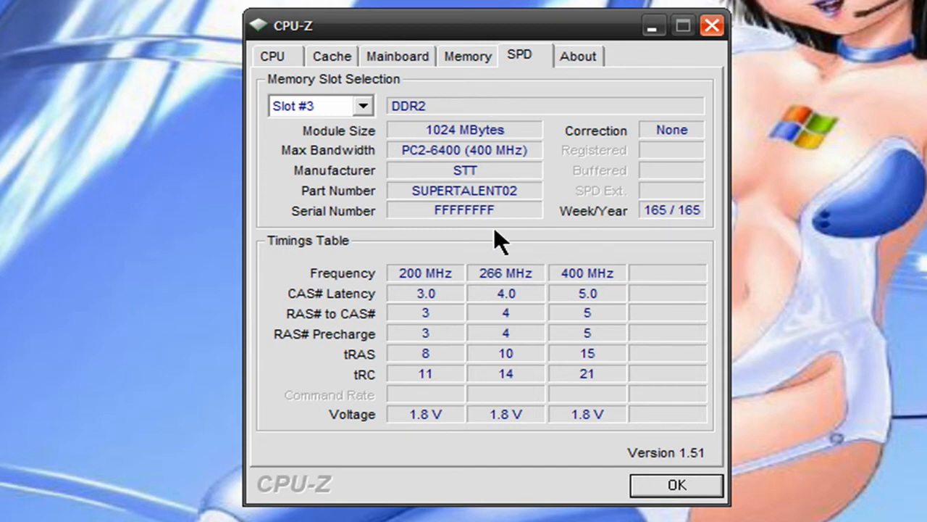
{"action": "mouse_move", "coordinate": [199, 297]}
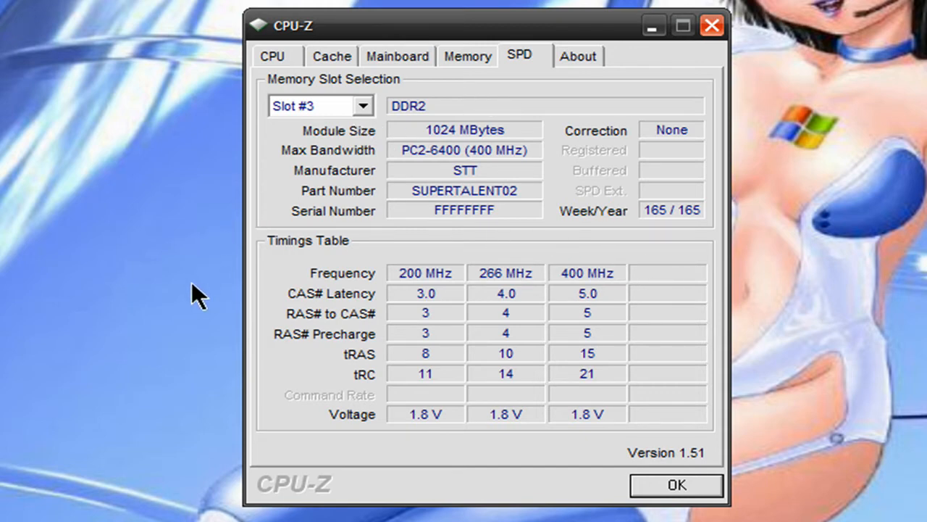
{"action": "mouse_move", "coordinate": [264, 282]}
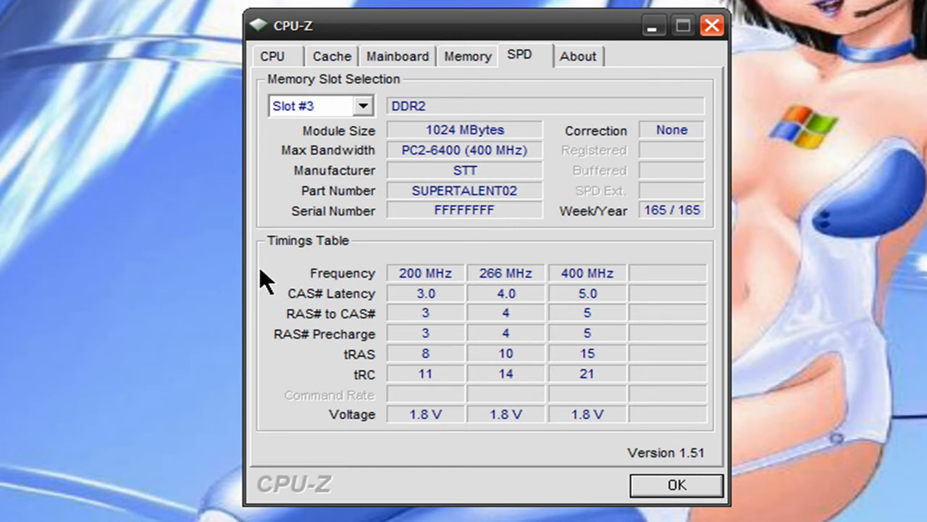
{"action": "mouse_move", "coordinate": [833, 242]}
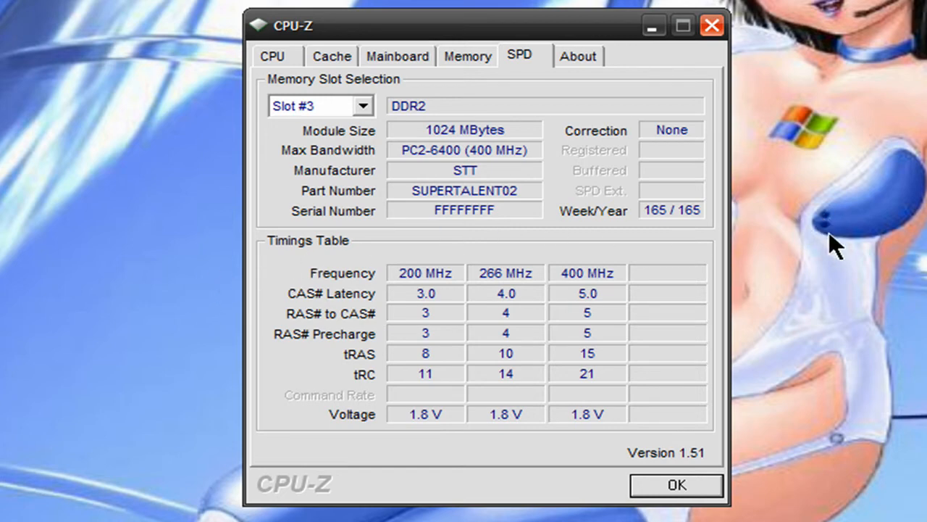
{"action": "mouse_move", "coordinate": [283, 210]}
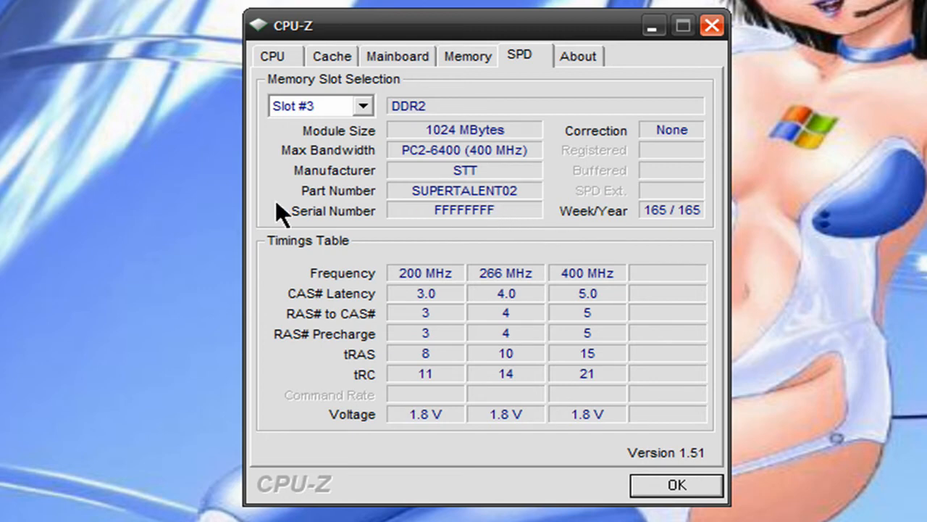
{"action": "mouse_move", "coordinate": [352, 173]}
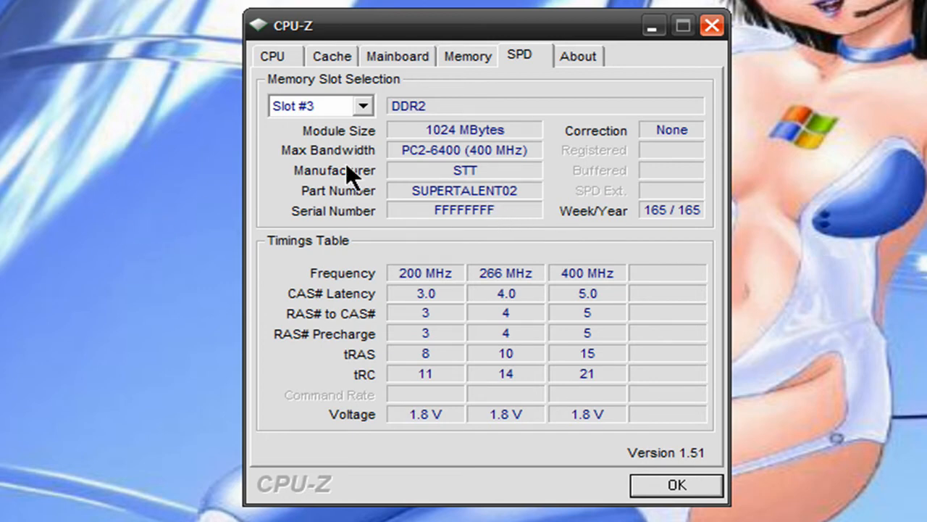
{"action": "left_click", "coordinate": [467, 56]}
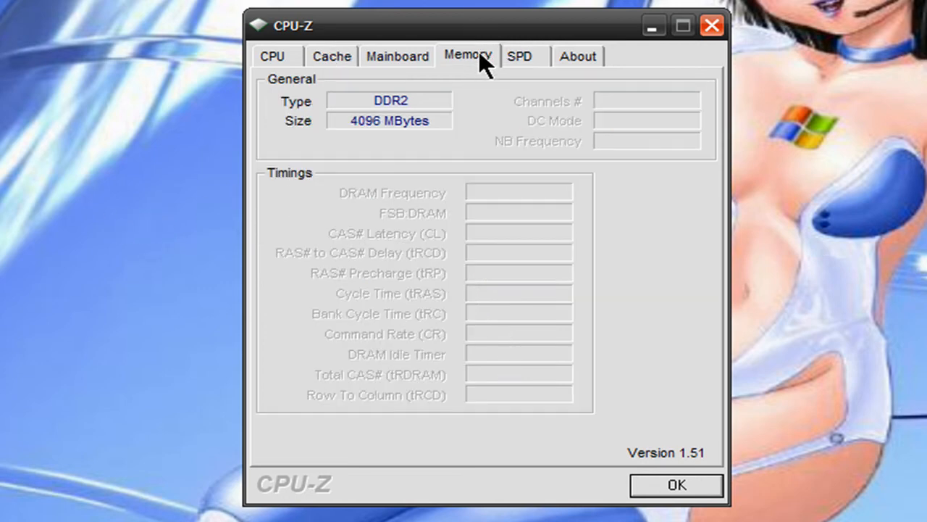
{"action": "left_click", "coordinate": [272, 56]}
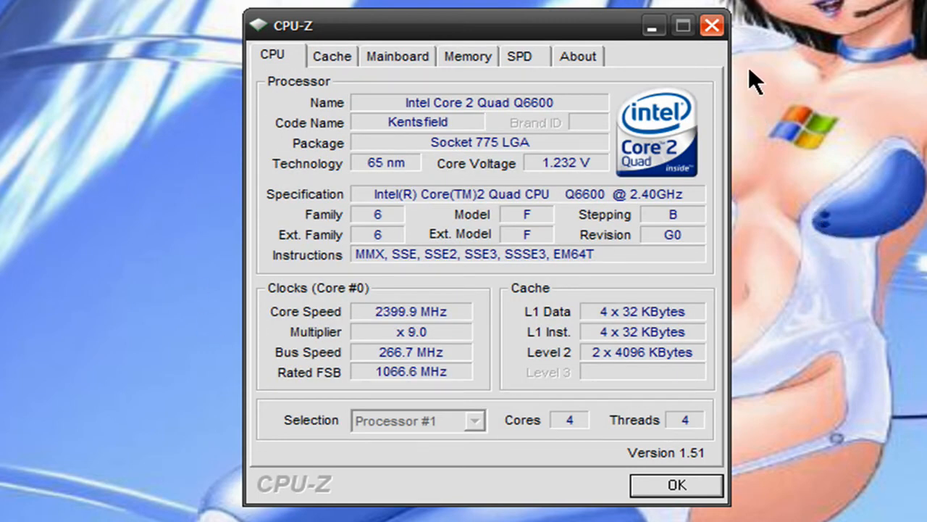
{"action": "mouse_move", "coordinate": [572, 125]}
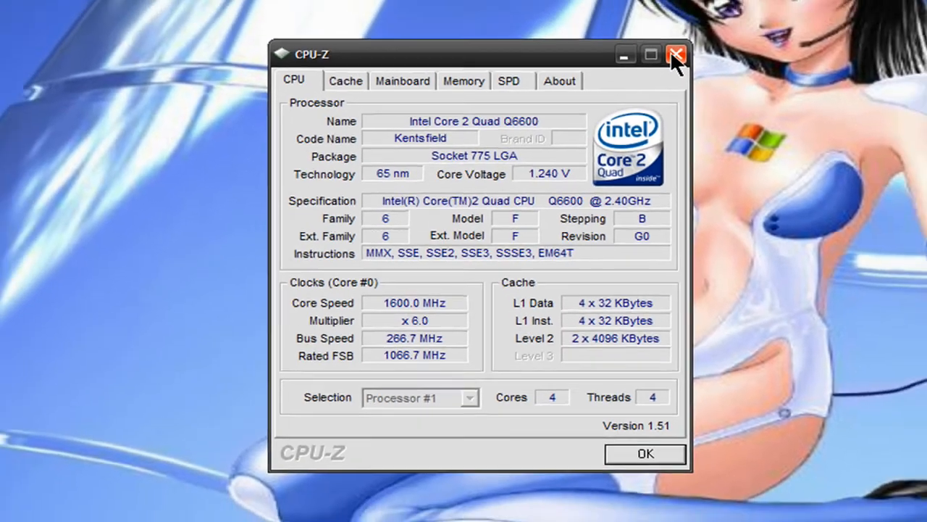
- Close CPU-Z, view the cpuid.com CPU-Z 1.51 download links in Chrome, and minimize Chrome
{"action": "left_click", "coordinate": [676, 55]}
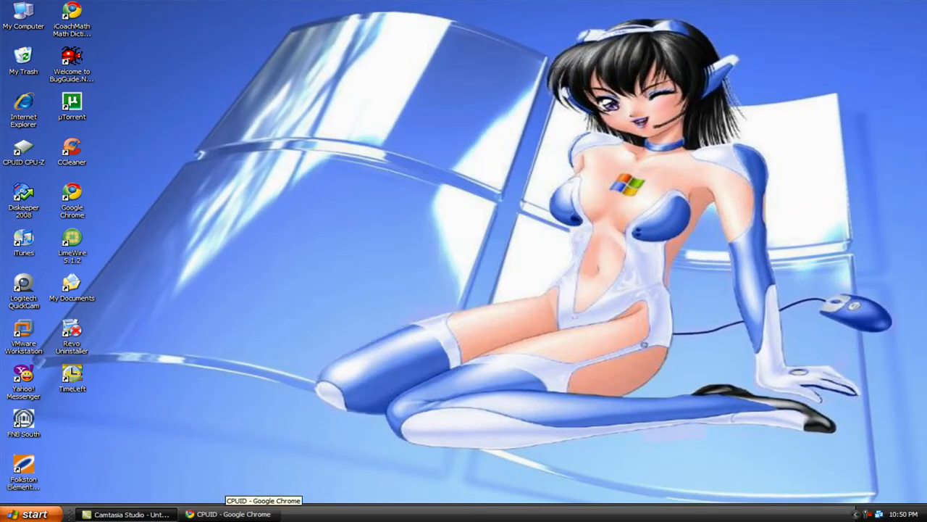
{"action": "left_click", "coordinate": [227, 514]}
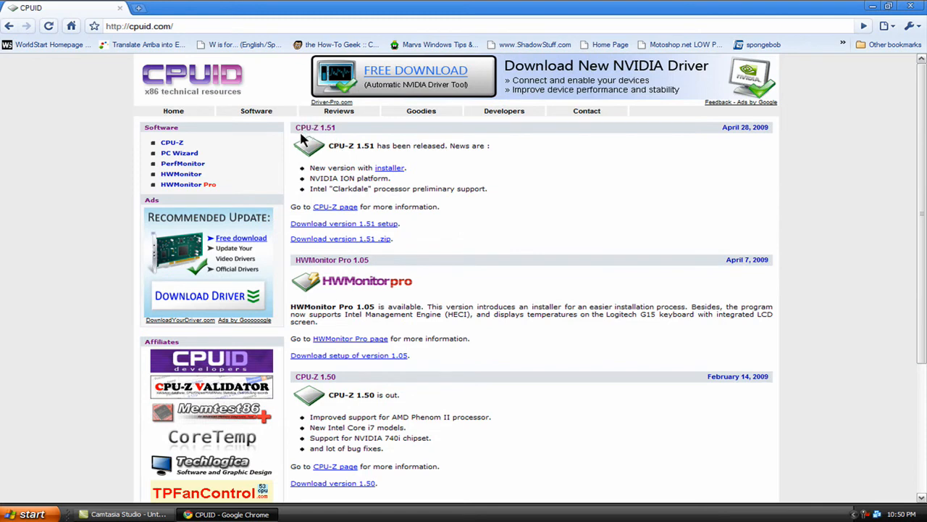
{"action": "mouse_move", "coordinate": [471, 215]}
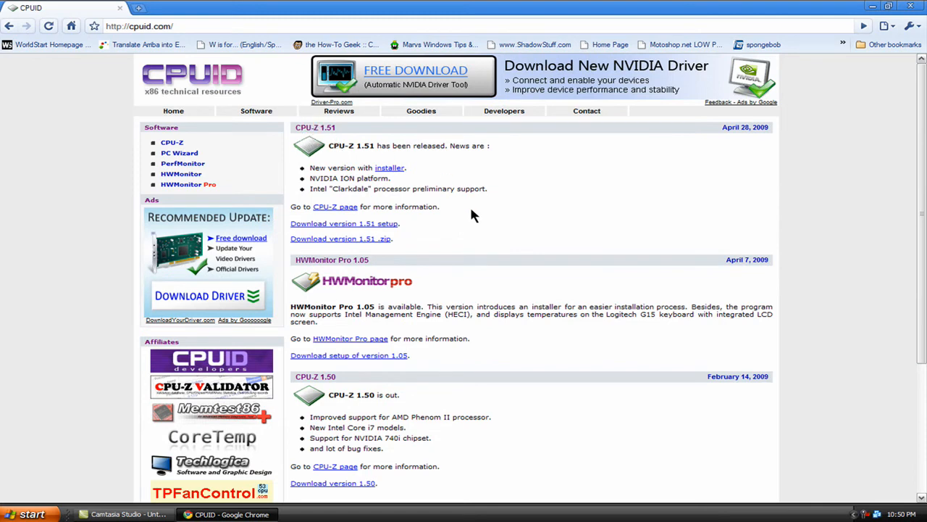
{"action": "mouse_move", "coordinate": [344, 218]}
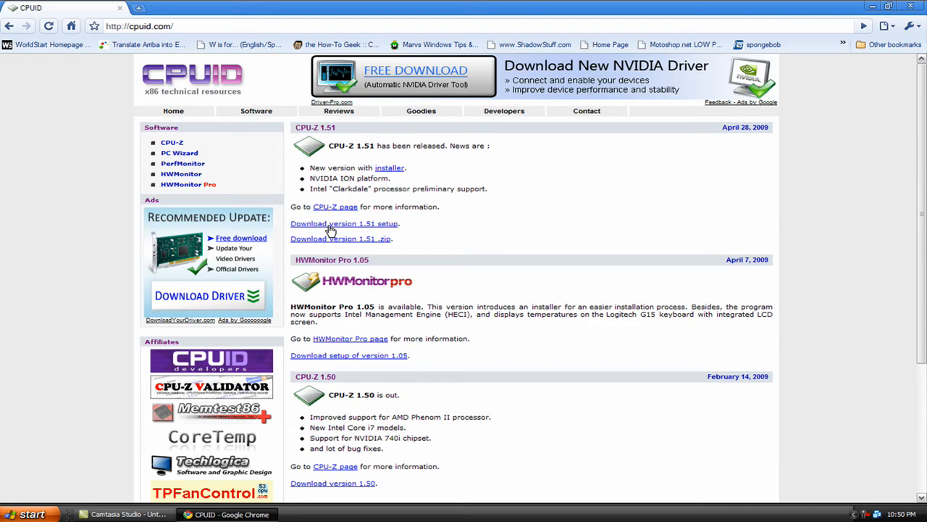
{"action": "left_click", "coordinate": [344, 223]}
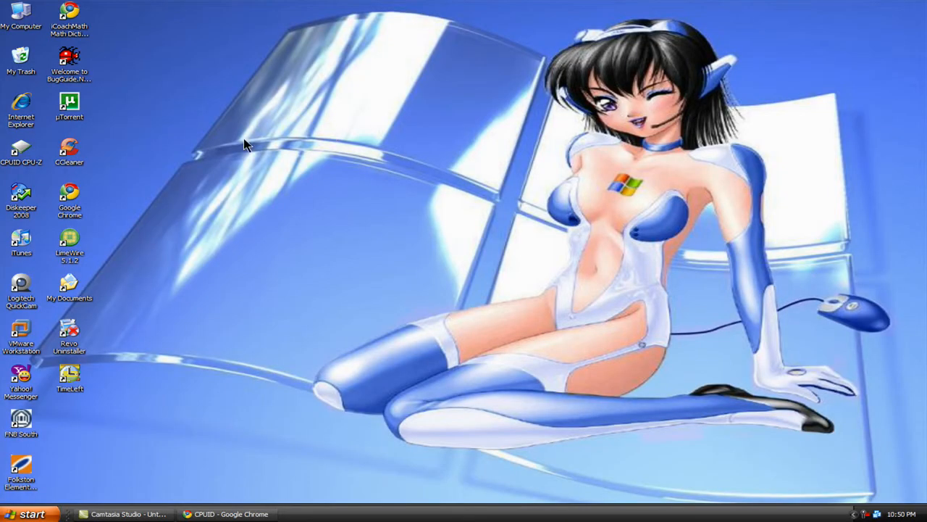
{"action": "mouse_move", "coordinate": [241, 208]}
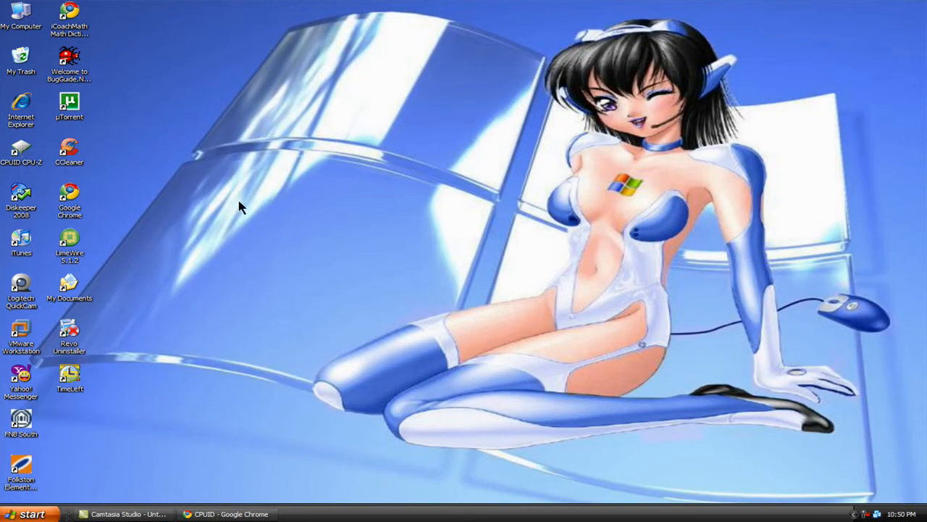
{"action": "mouse_move", "coordinate": [110, 290]}
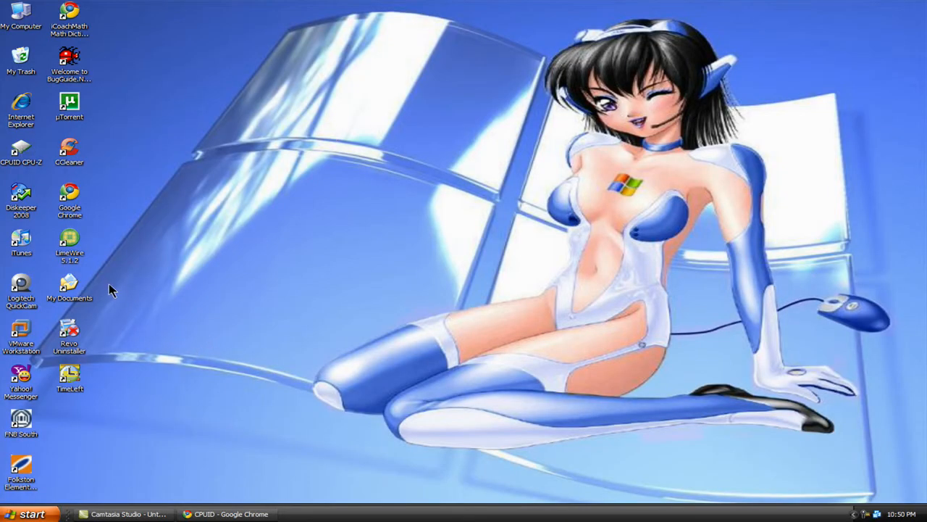
{"action": "mouse_move", "coordinate": [324, 314]}
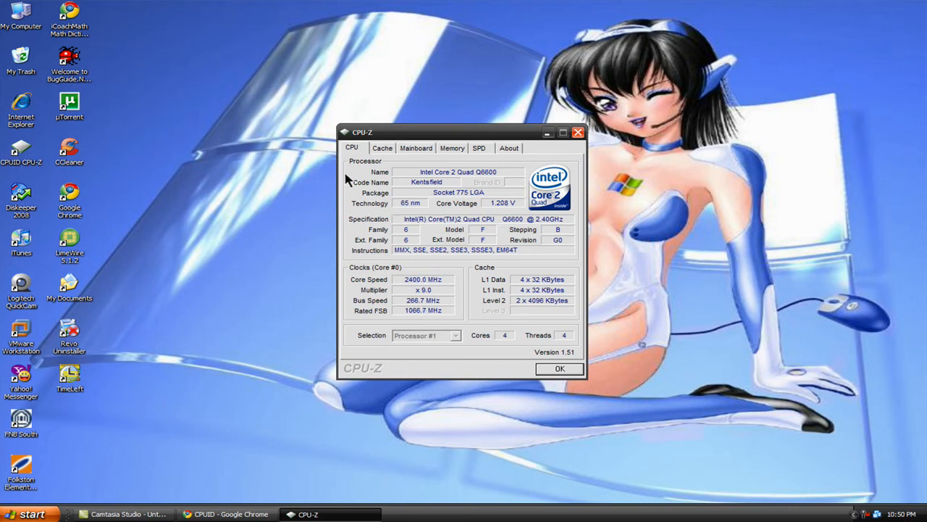
{"action": "mouse_move", "coordinate": [451, 166]}
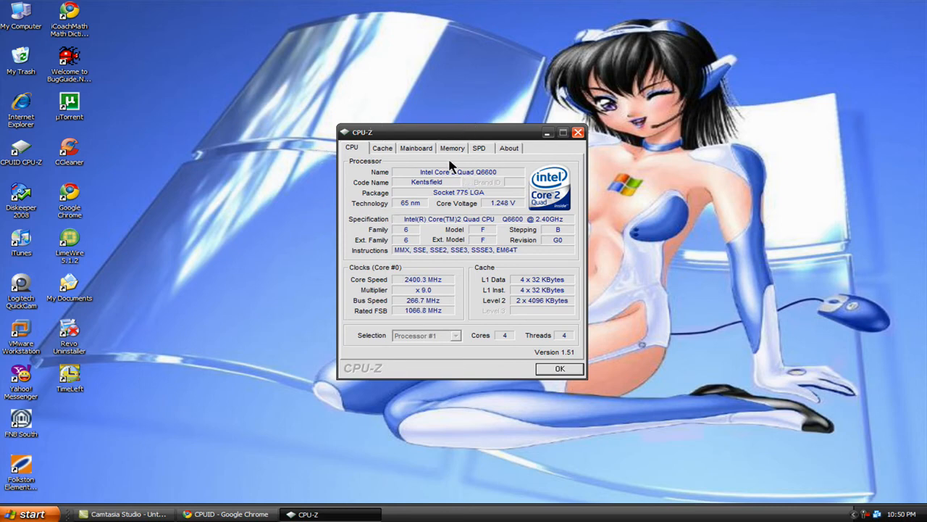
- Flip through the Cache, Mainboard, Memory and SPD slot 1 tabs, then close CPU-Z
{"action": "left_click", "coordinate": [382, 148]}
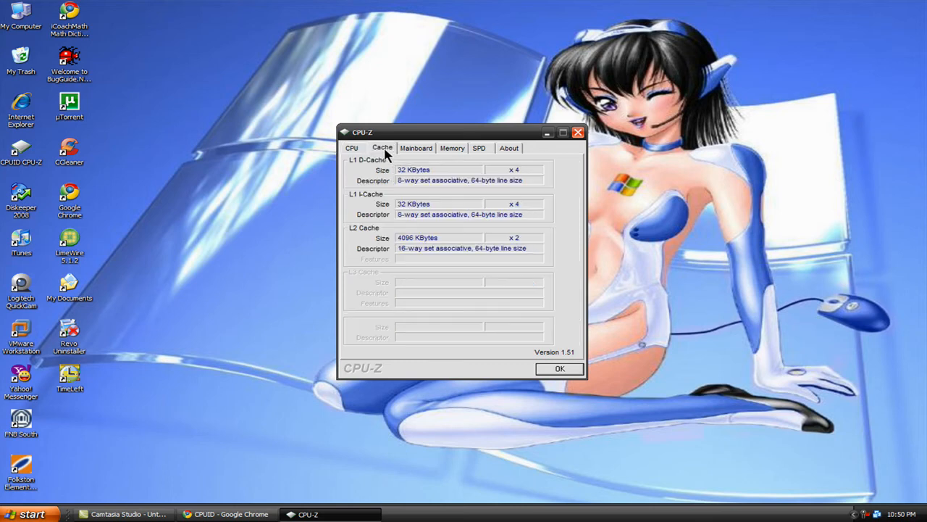
{"action": "left_click", "coordinate": [415, 147]}
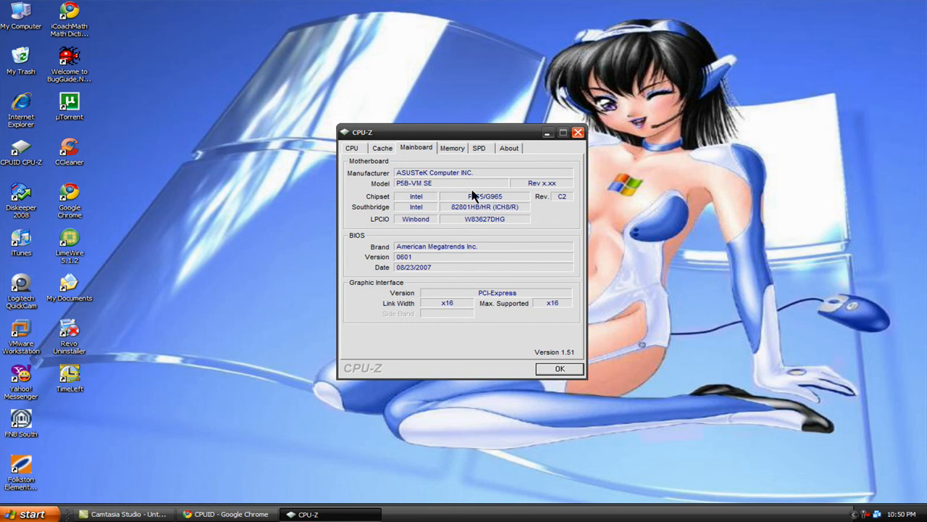
{"action": "left_click", "coordinate": [452, 148]}
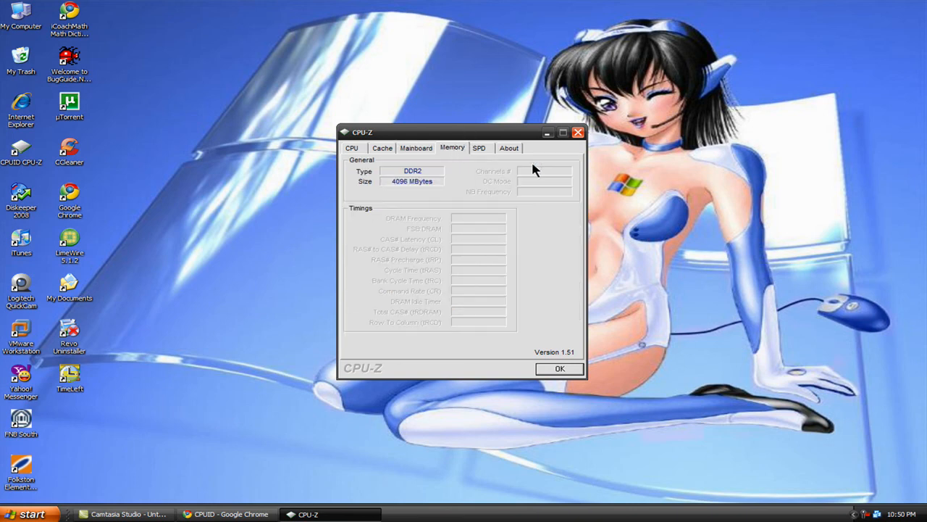
{"action": "left_click", "coordinate": [478, 148]}
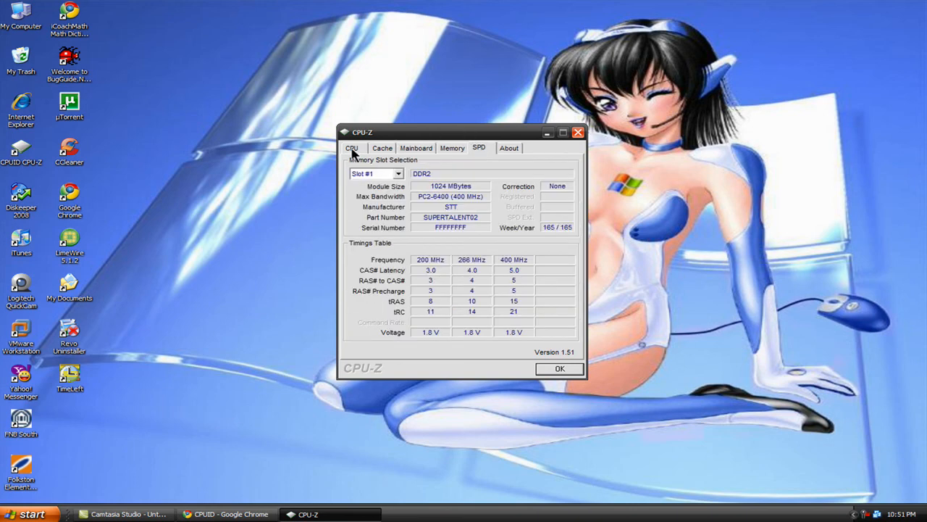
{"action": "left_click", "coordinate": [560, 368]}
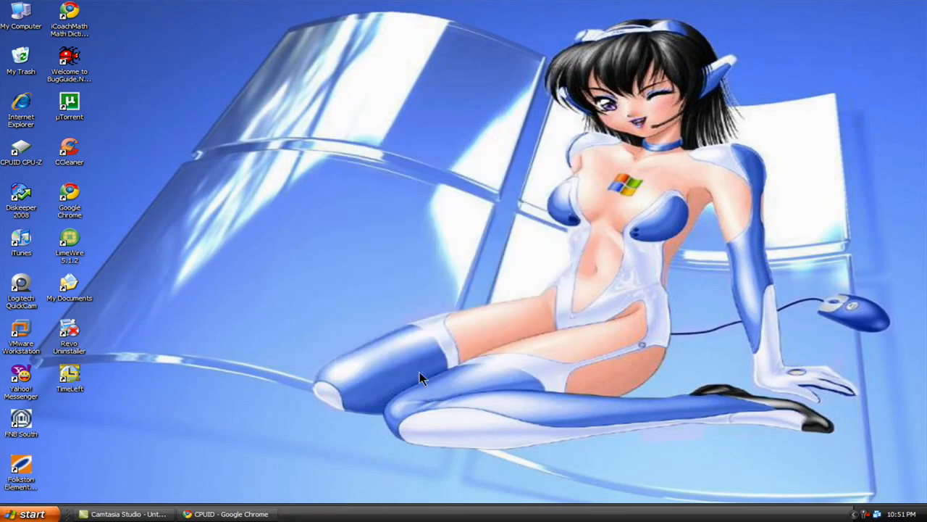
- Restore the cpuid.com CPU-Z 1.51 page in Chrome, then close the browser
{"action": "left_click", "coordinate": [225, 514]}
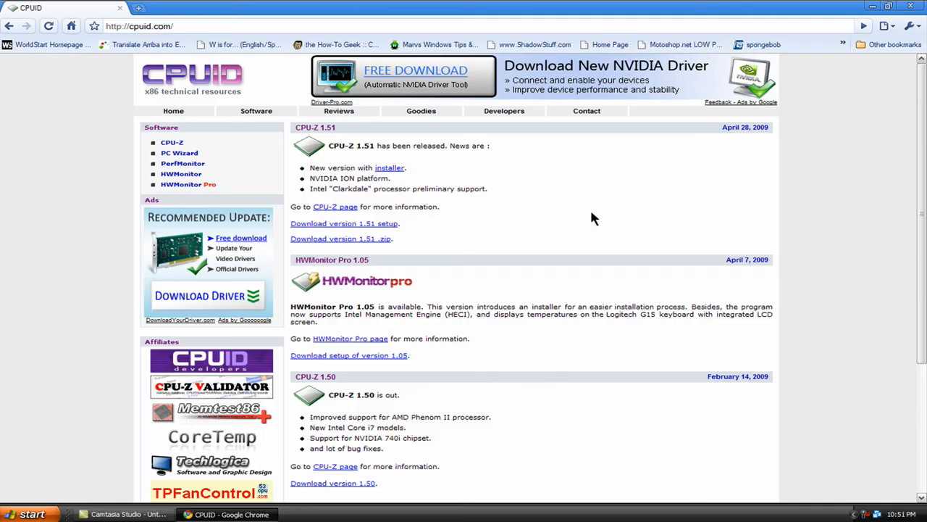
{"action": "mouse_move", "coordinate": [471, 166]}
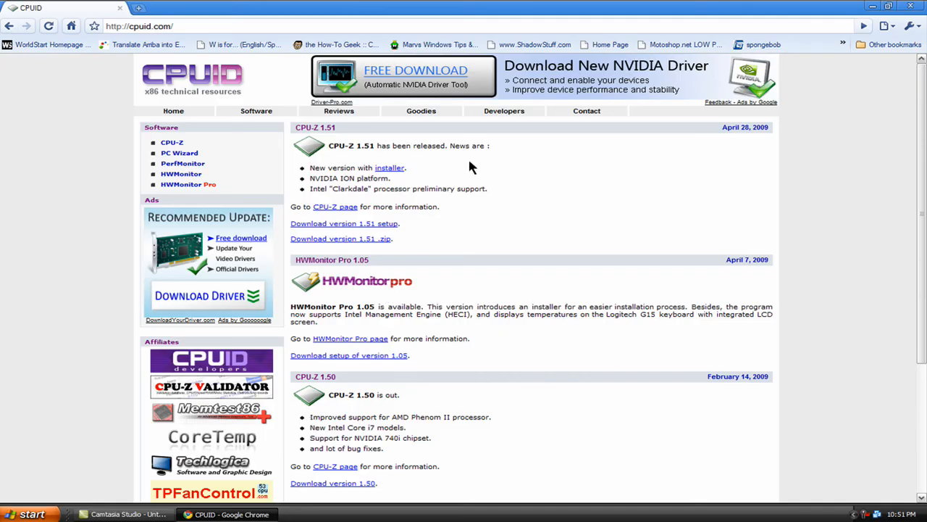
{"action": "mouse_move", "coordinate": [450, 230]}
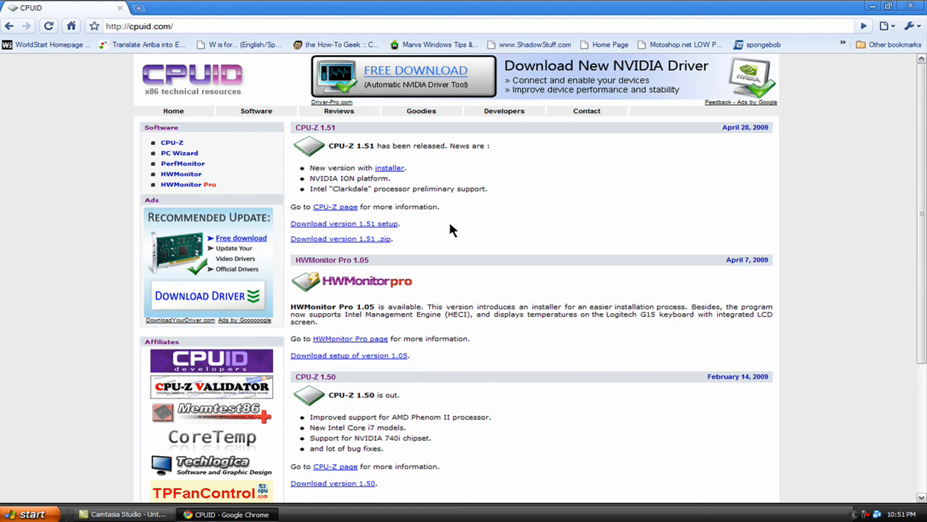
{"action": "mouse_move", "coordinate": [448, 219]}
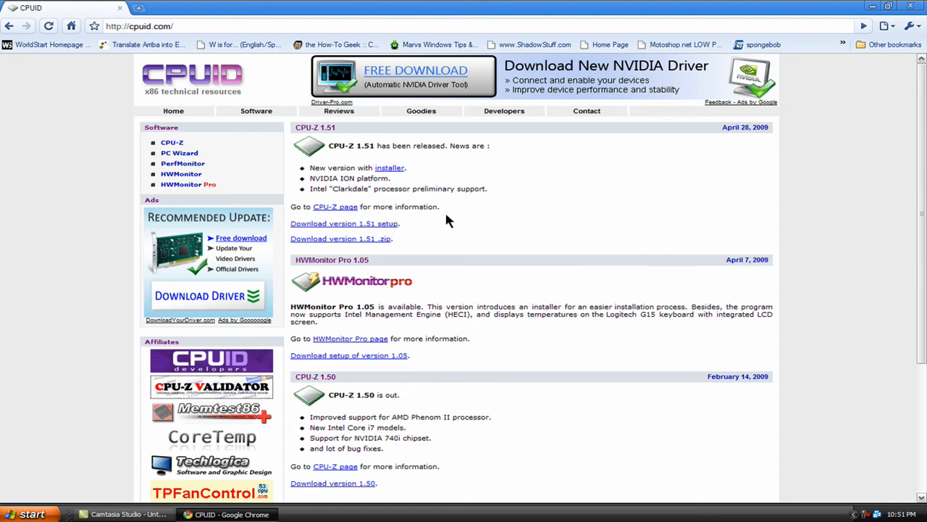
{"action": "mouse_move", "coordinate": [862, 24]}
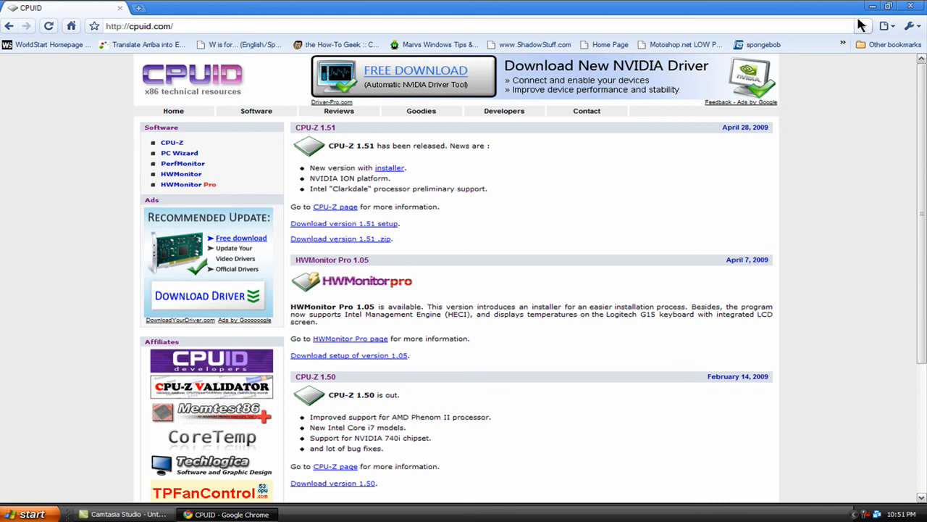
{"action": "mouse_move", "coordinate": [911, 9]}
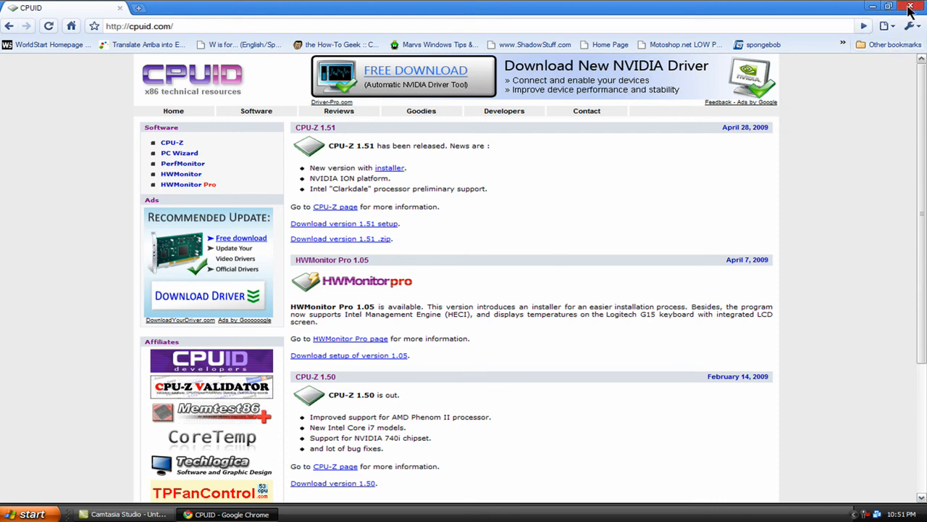
{"action": "left_click", "coordinate": [911, 6]}
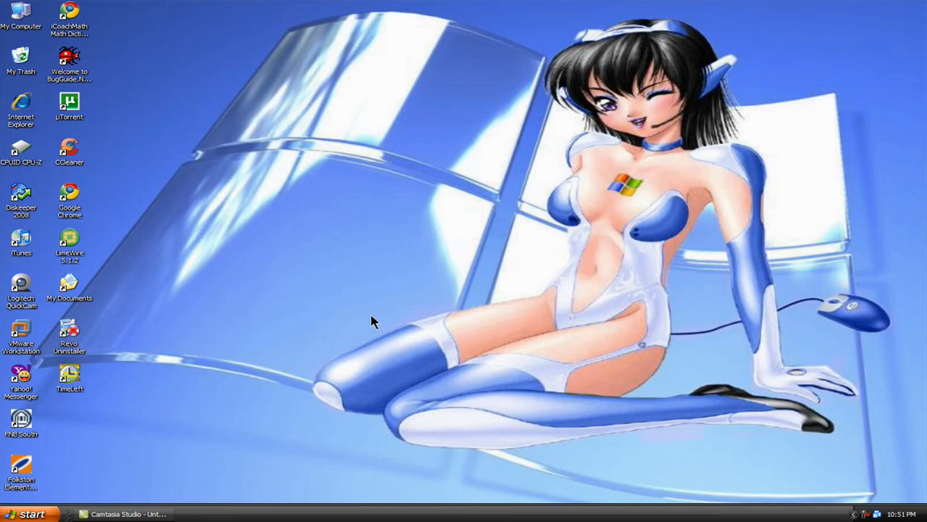
{"action": "mouse_move", "coordinate": [259, 324]}
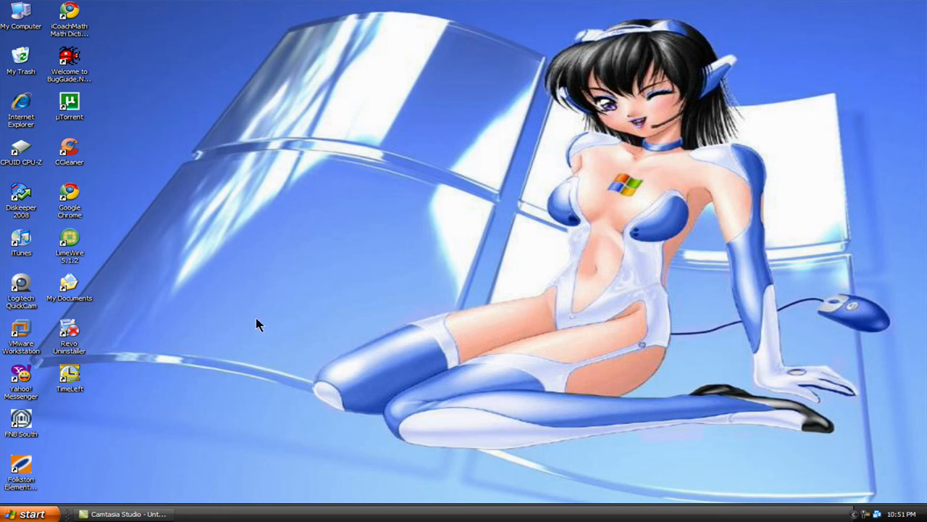